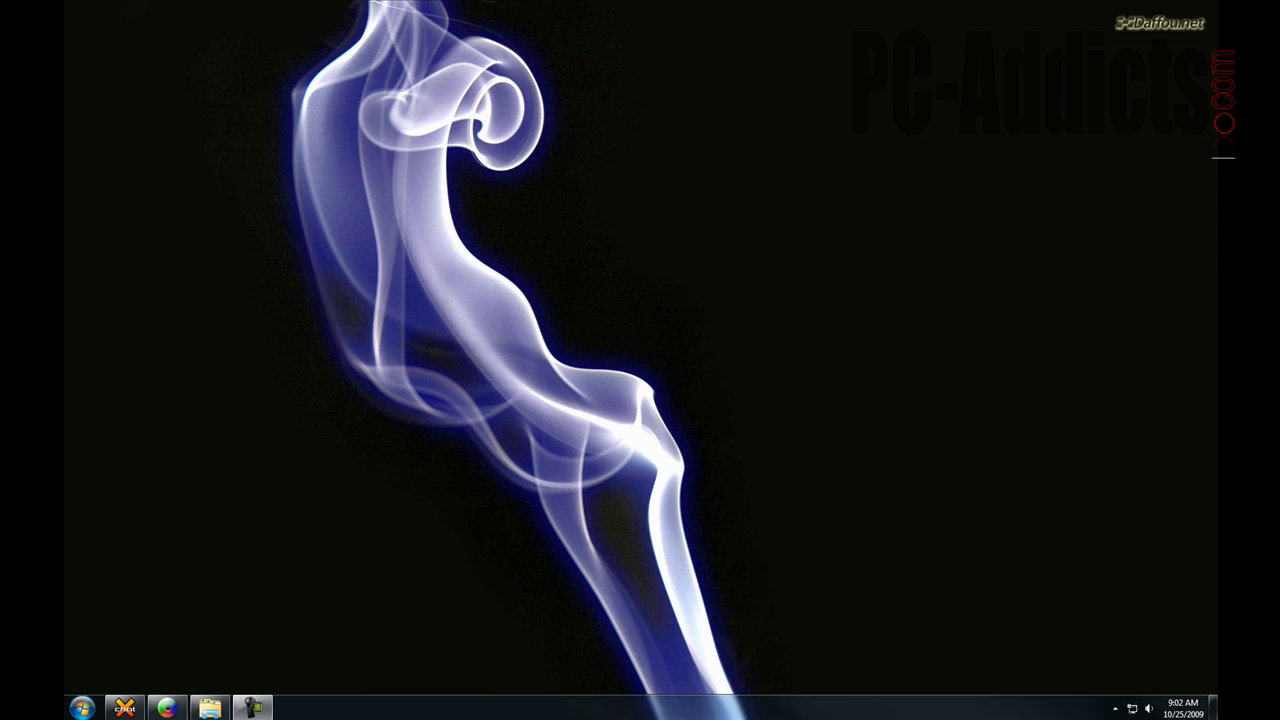
# Step: Launch Reliability Monitor by searching 'view relia' from the Start menu
pyautogui.click(82, 708)
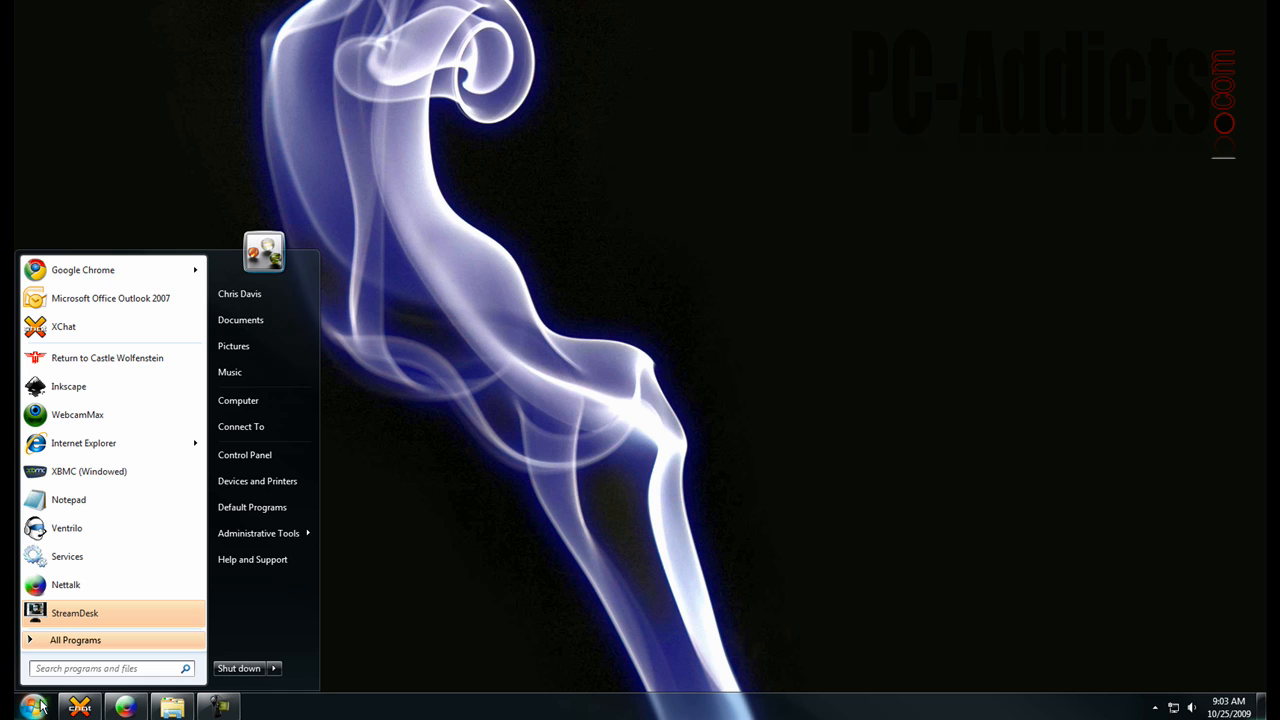
pyautogui.write('view relia')
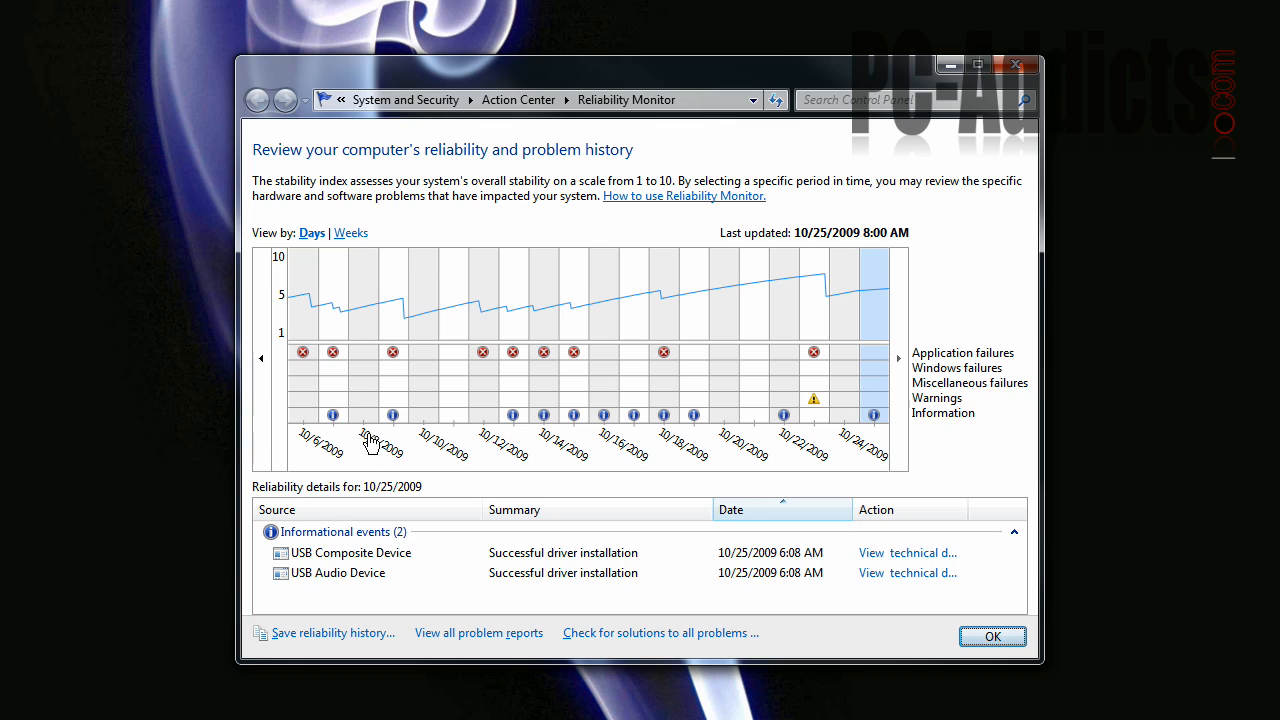
pyautogui.moveTo(468, 446)
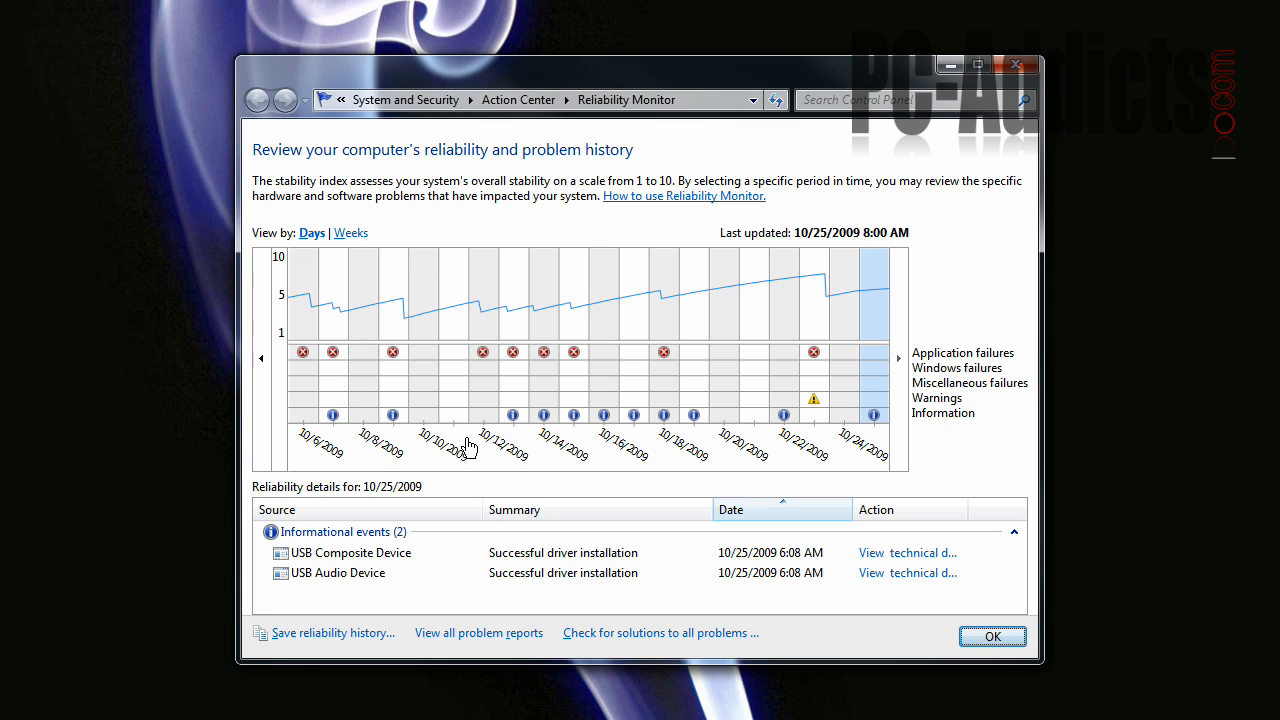
pyautogui.moveTo(596, 368)
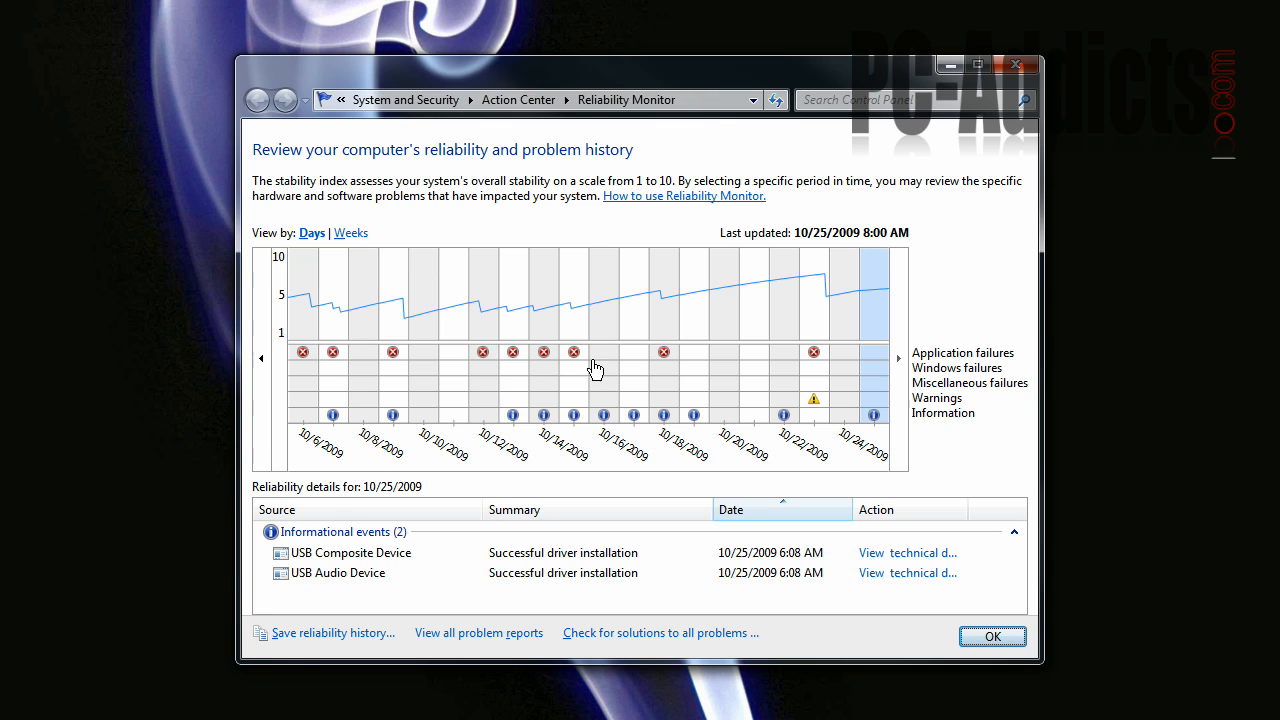
# Step: Review reliability details for 10/18/2009 and 10/14/2009, showing the Google Chrome failure
pyautogui.click(664, 358)
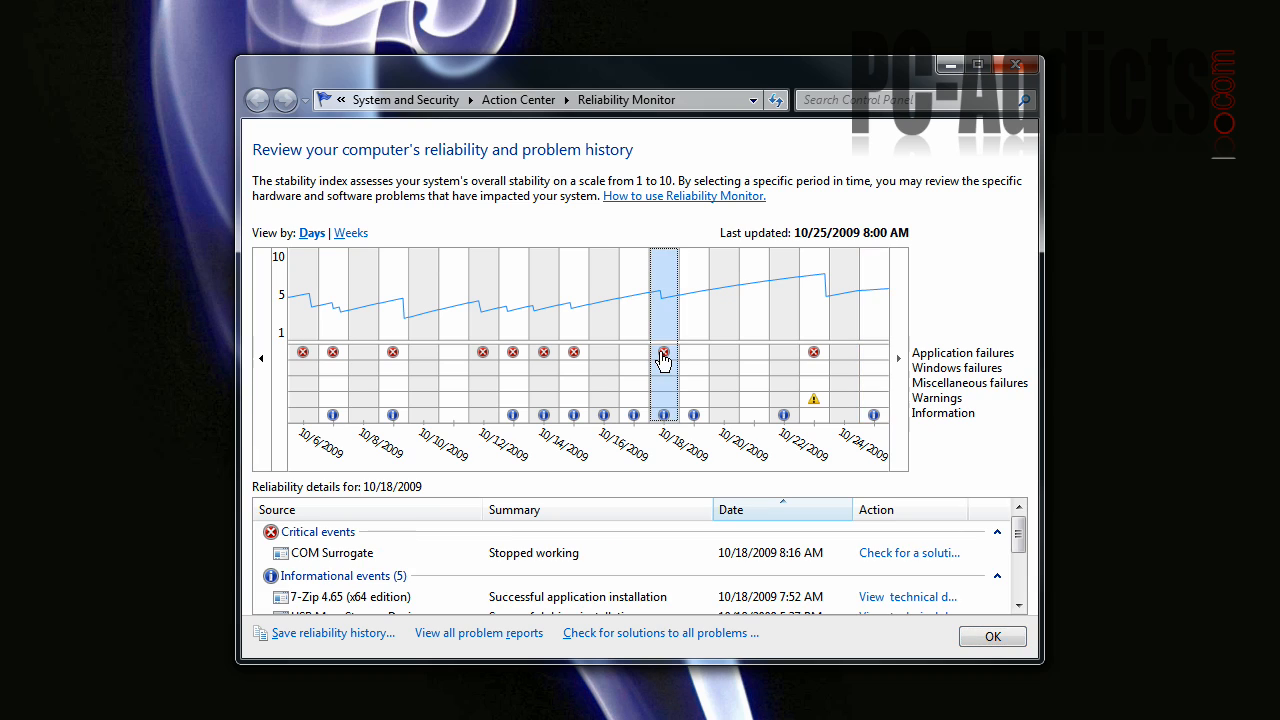
pyautogui.moveTo(472, 566)
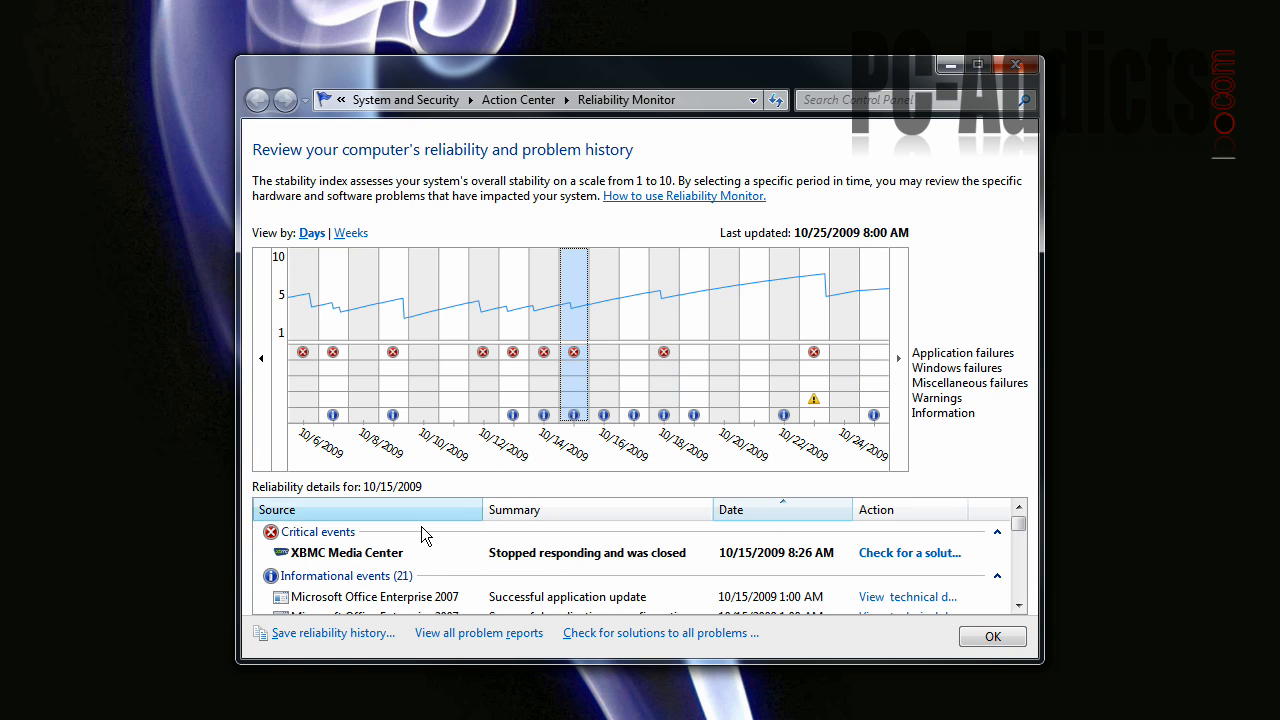
pyautogui.click(512, 378)
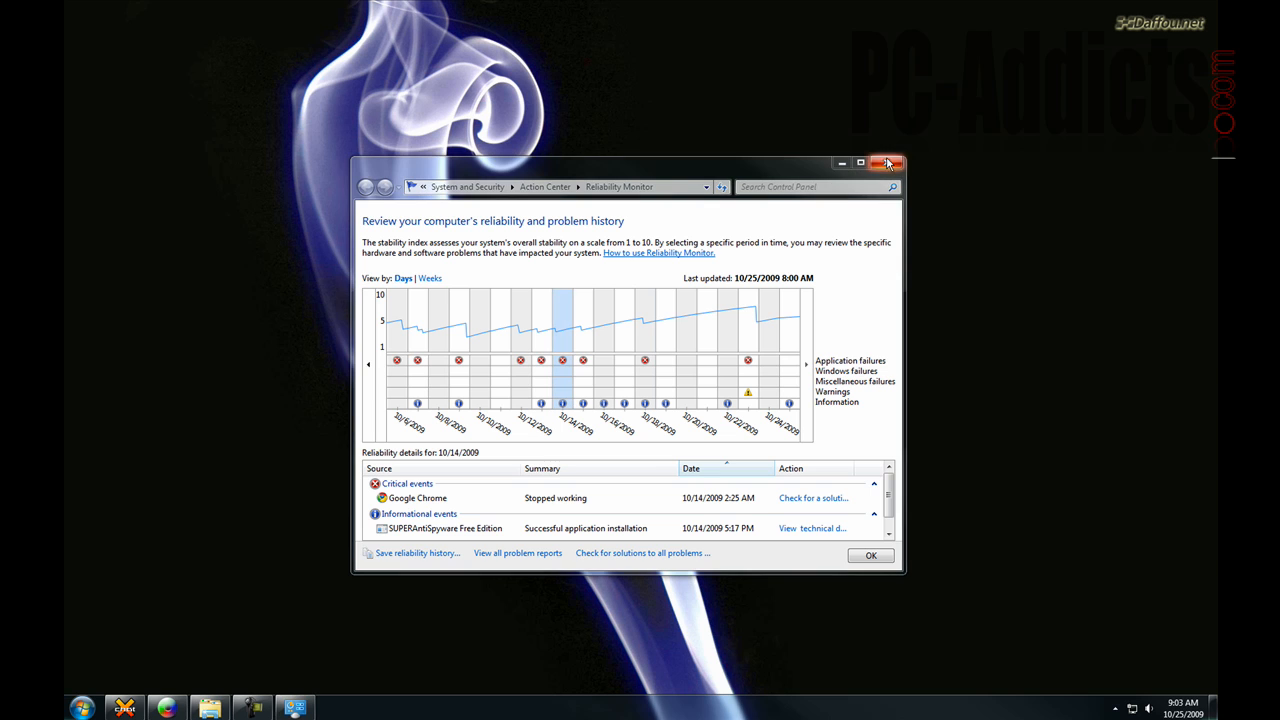
# Step: Close the Reliability Monitor window to return to the empty desktop
pyautogui.click(888, 164)
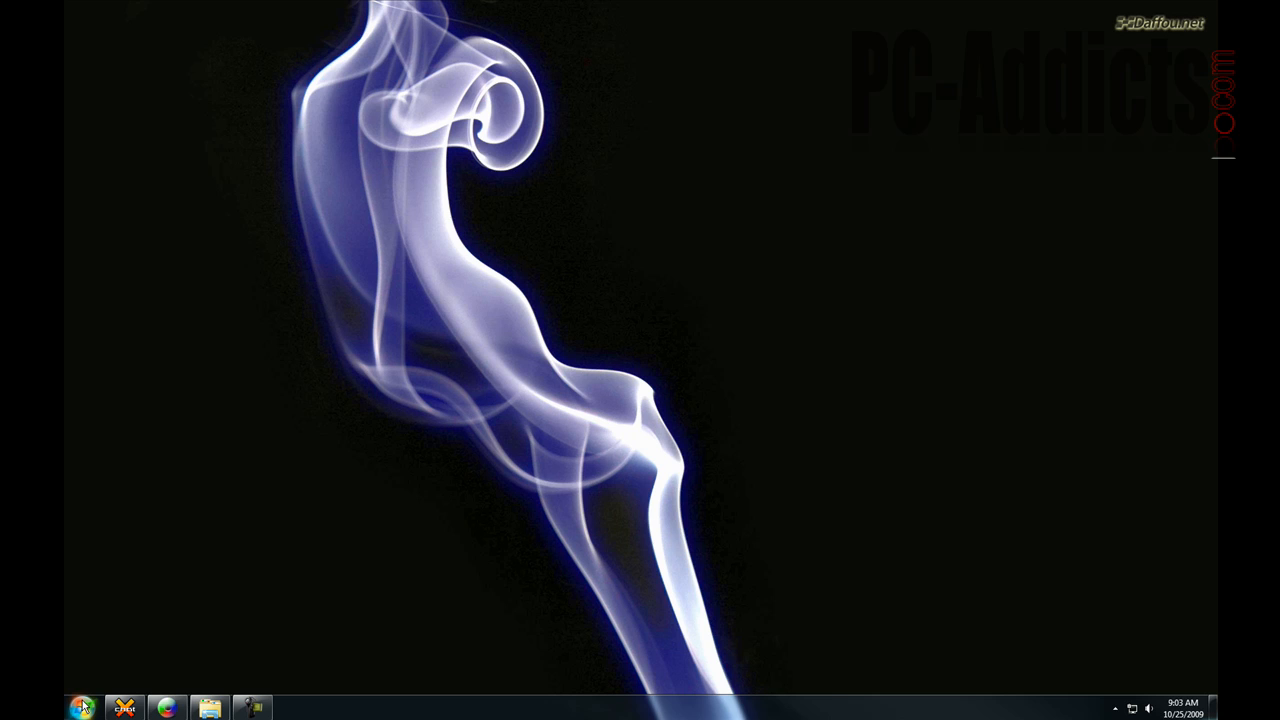
# Step: Launch Snipping Tool by searching 'snip' from the Start menu
pyautogui.click(82, 708)
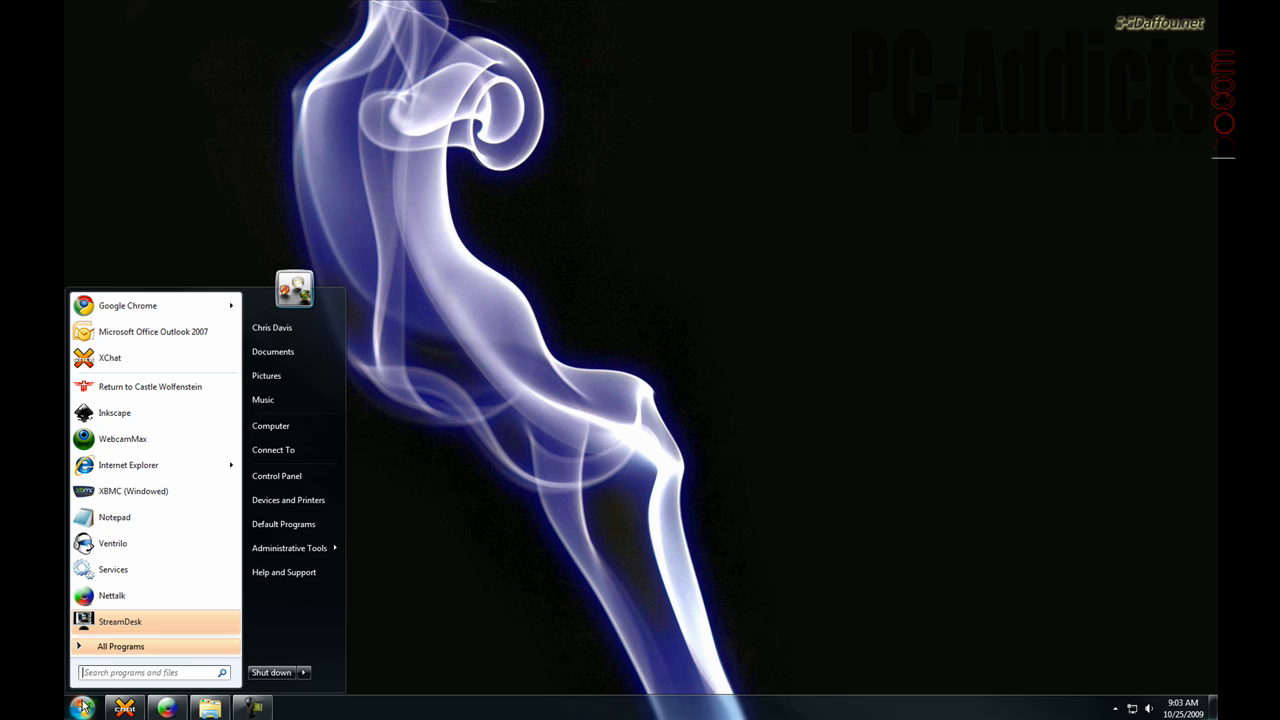
pyautogui.write('snip')
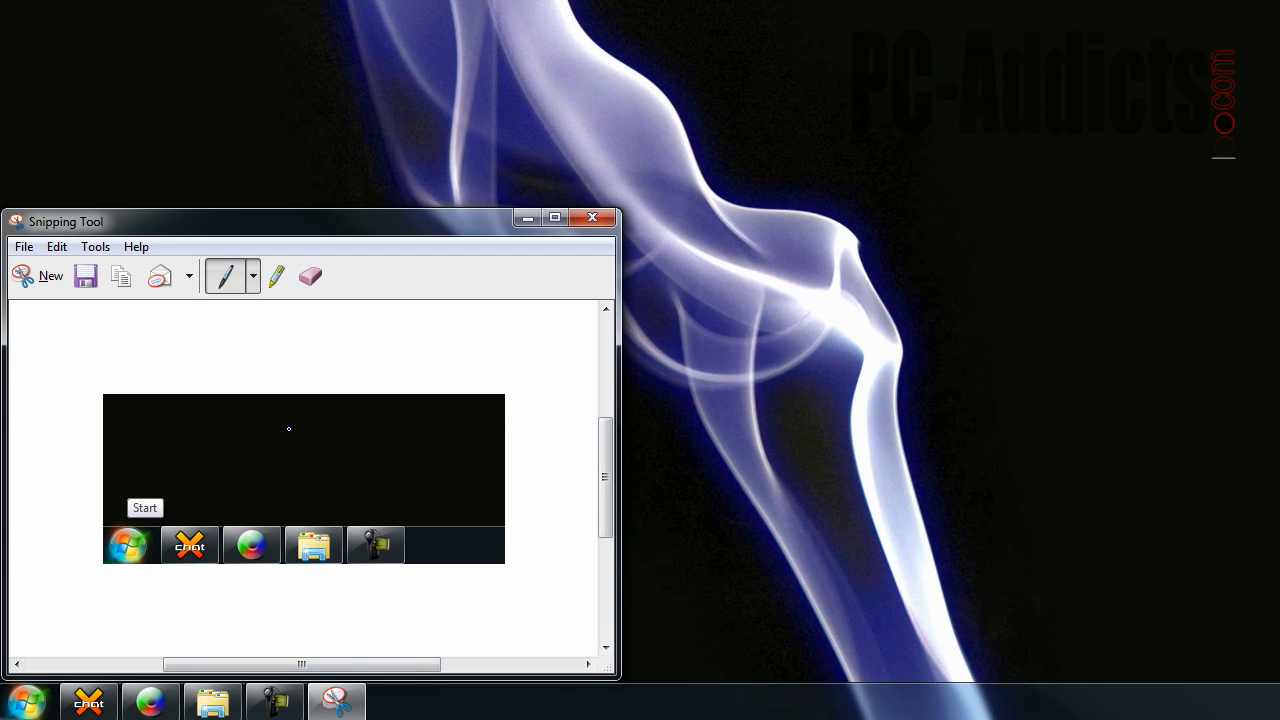
pyautogui.moveTo(88, 276)
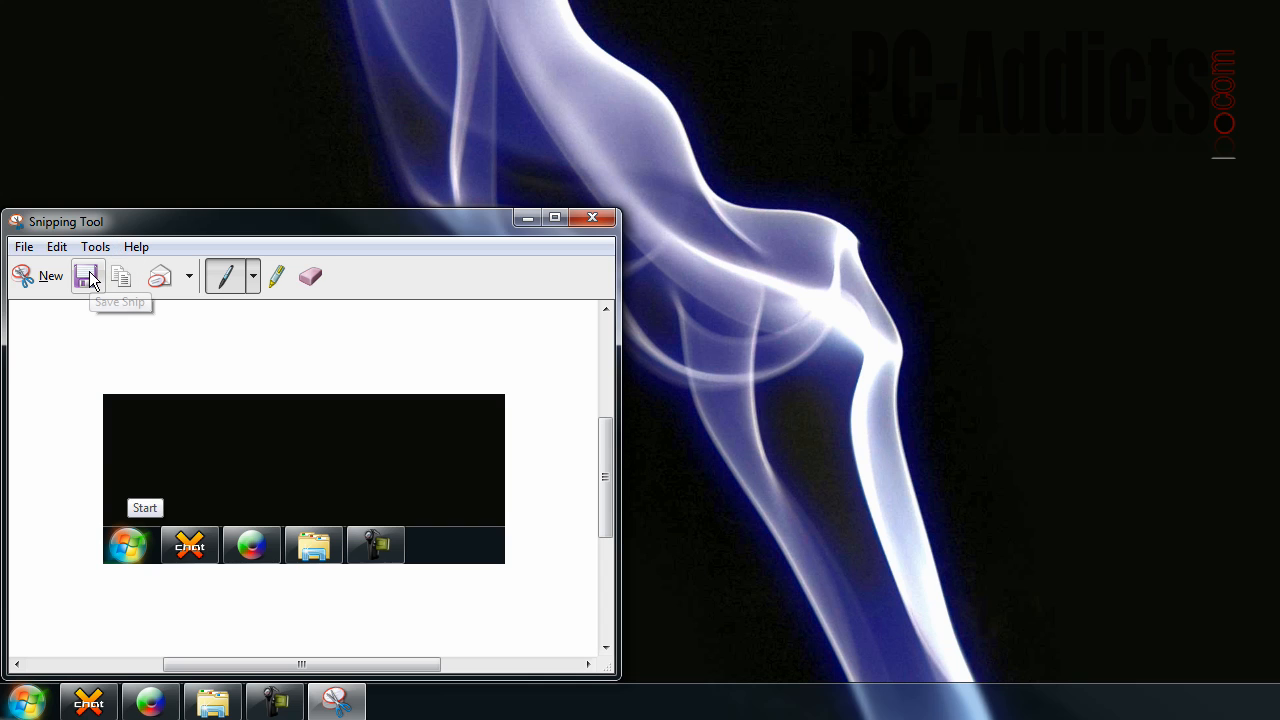
pyautogui.moveTo(160, 276)
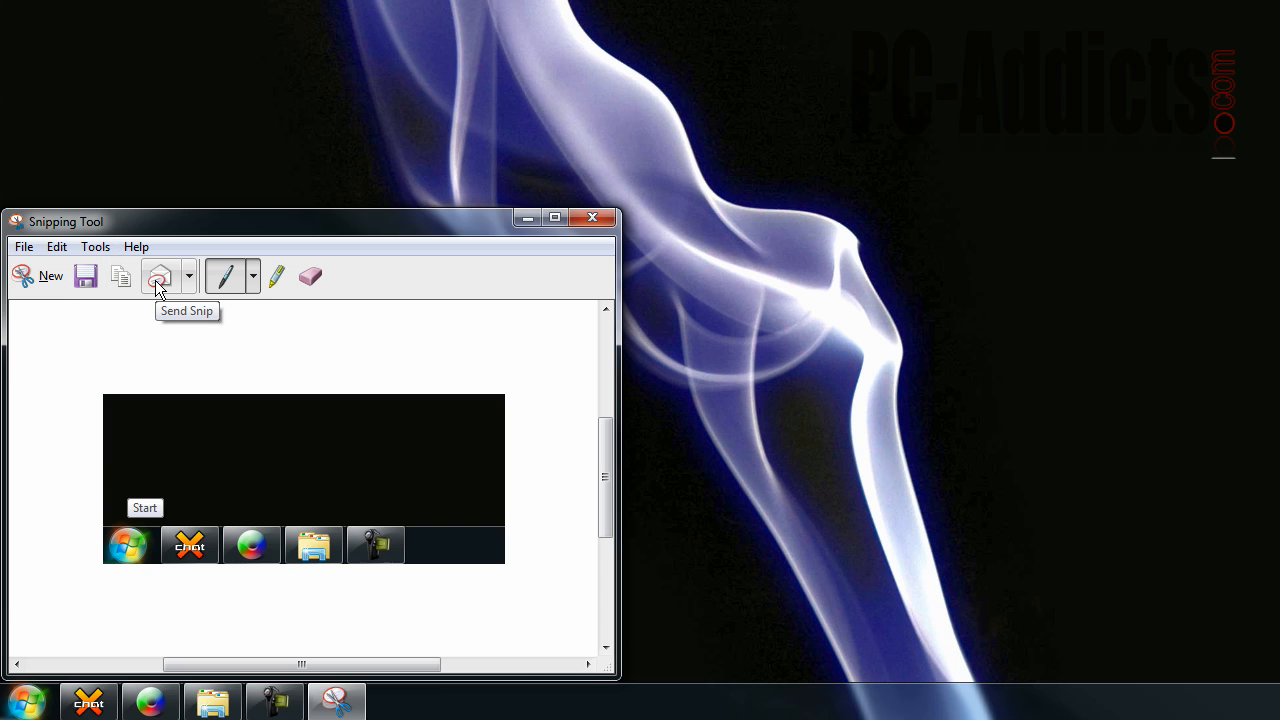
pyautogui.moveTo(252, 280)
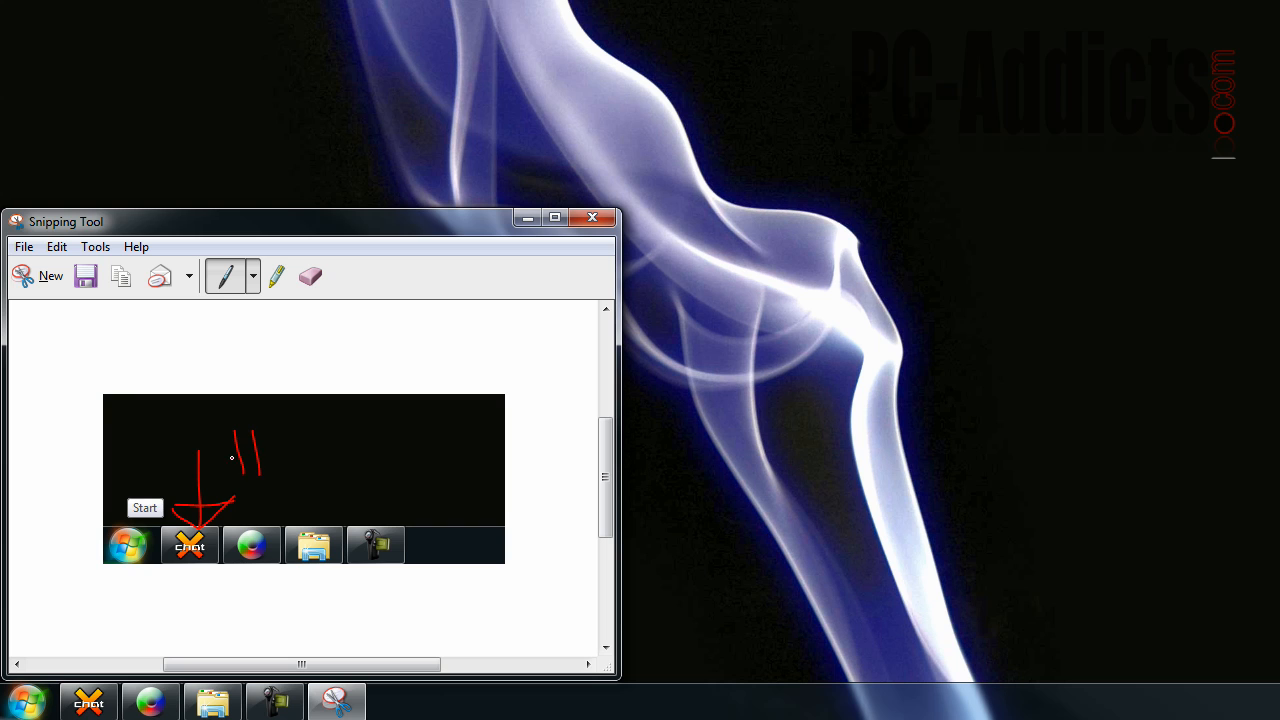
# Step: Finish drawing the red HA letters on the taskbar capture and begin saving it
pyautogui.moveTo(232, 458); pyautogui.dragTo(318, 458)
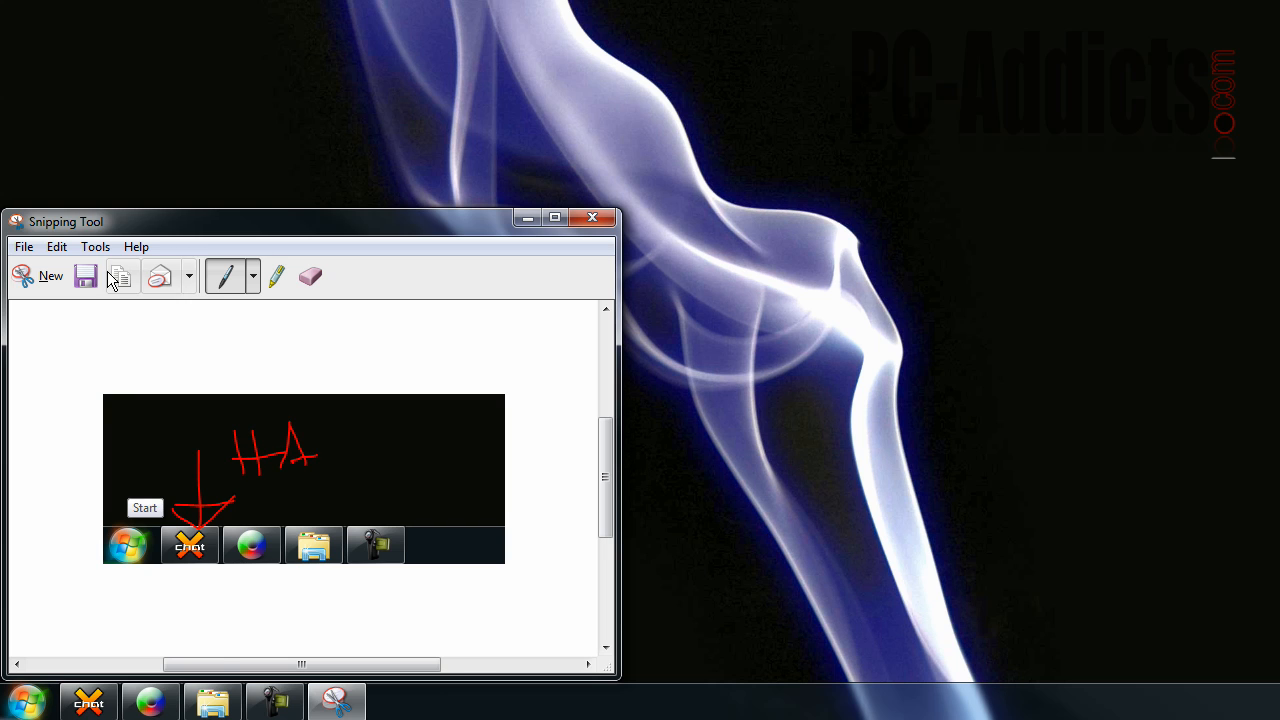
pyautogui.click(84, 276)
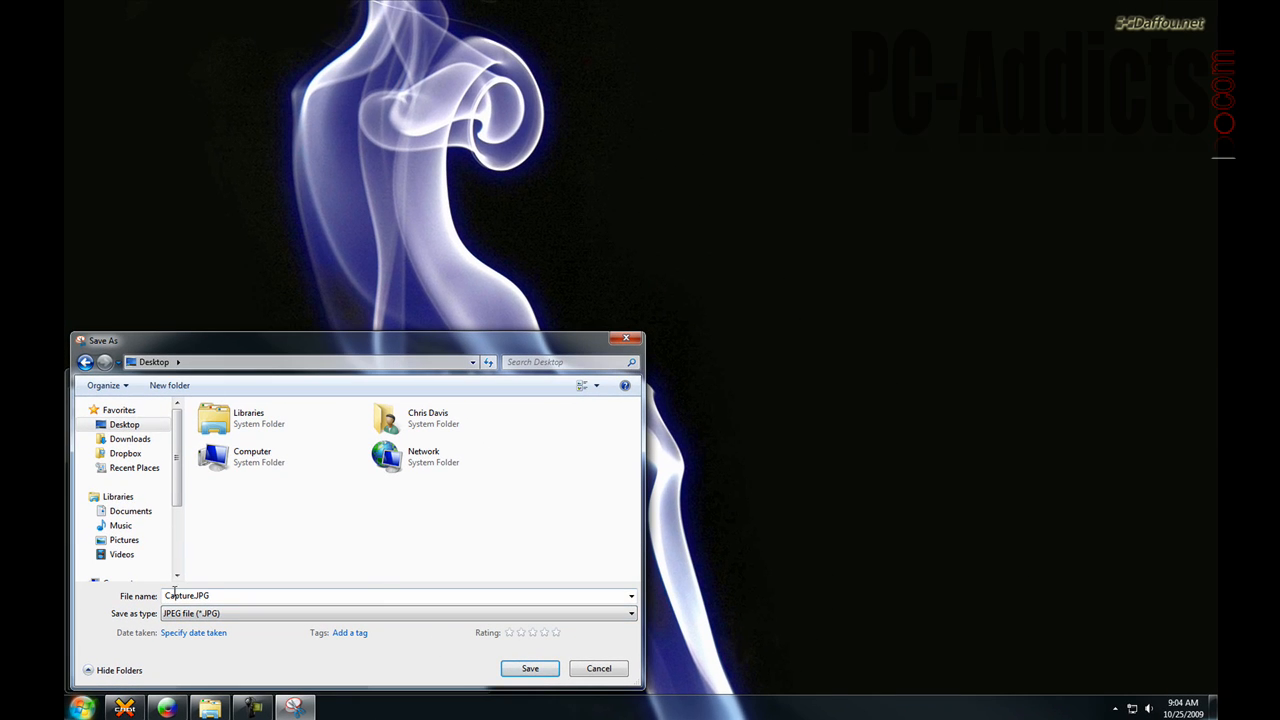
# Step: Save the capture as Capture.JPG on the Desktop and close its Photo Viewer preview
pyautogui.click(530, 668)
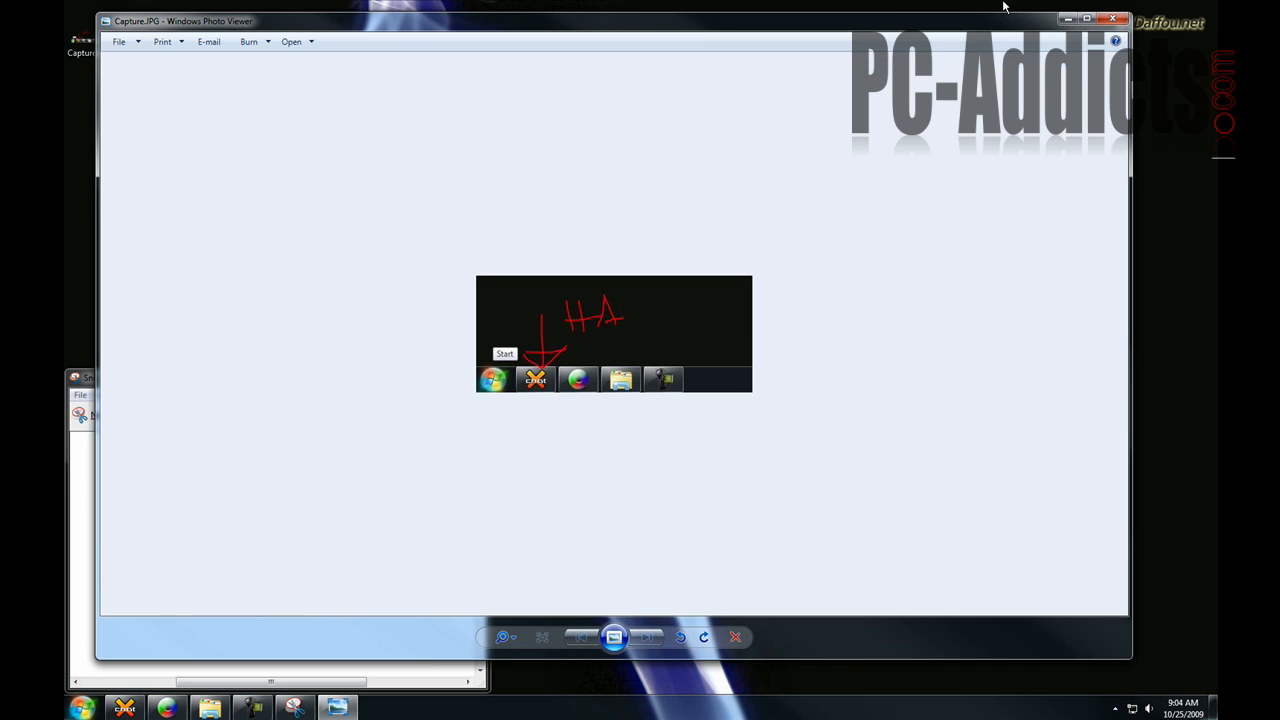
pyautogui.click(1112, 18)
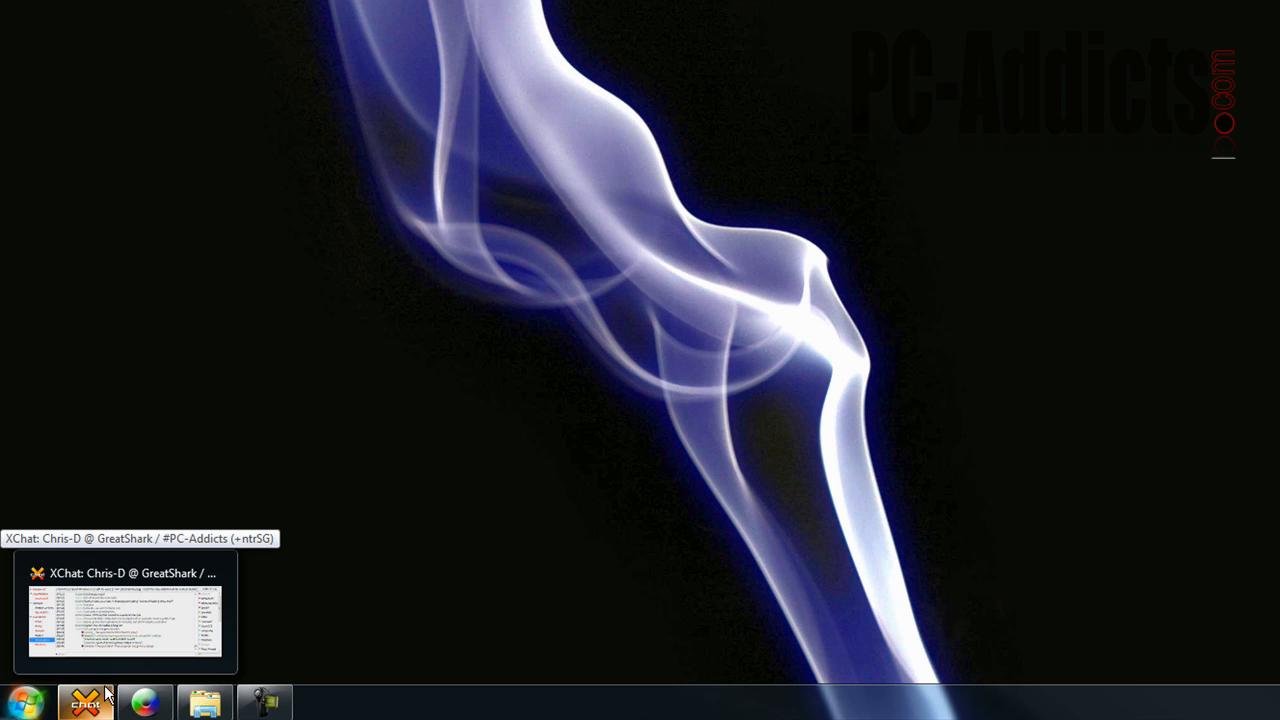
pyautogui.moveTo(328, 624)
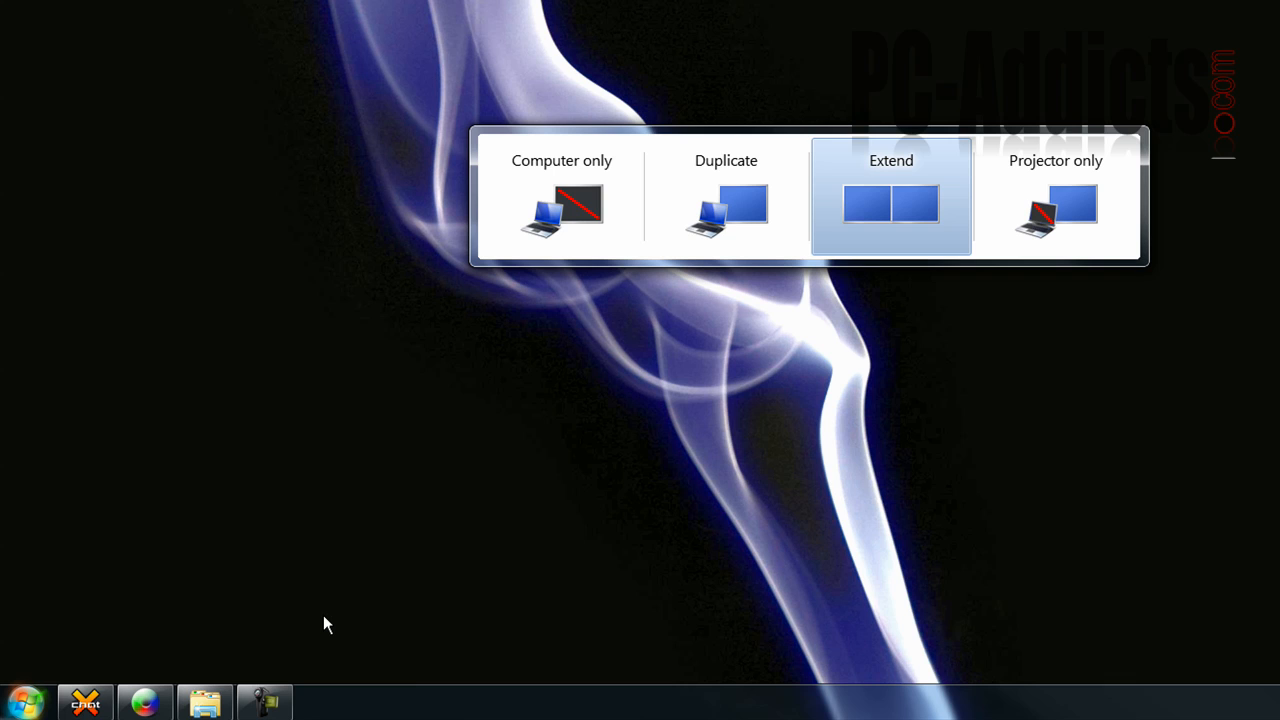
pyautogui.moveTo(420, 508)
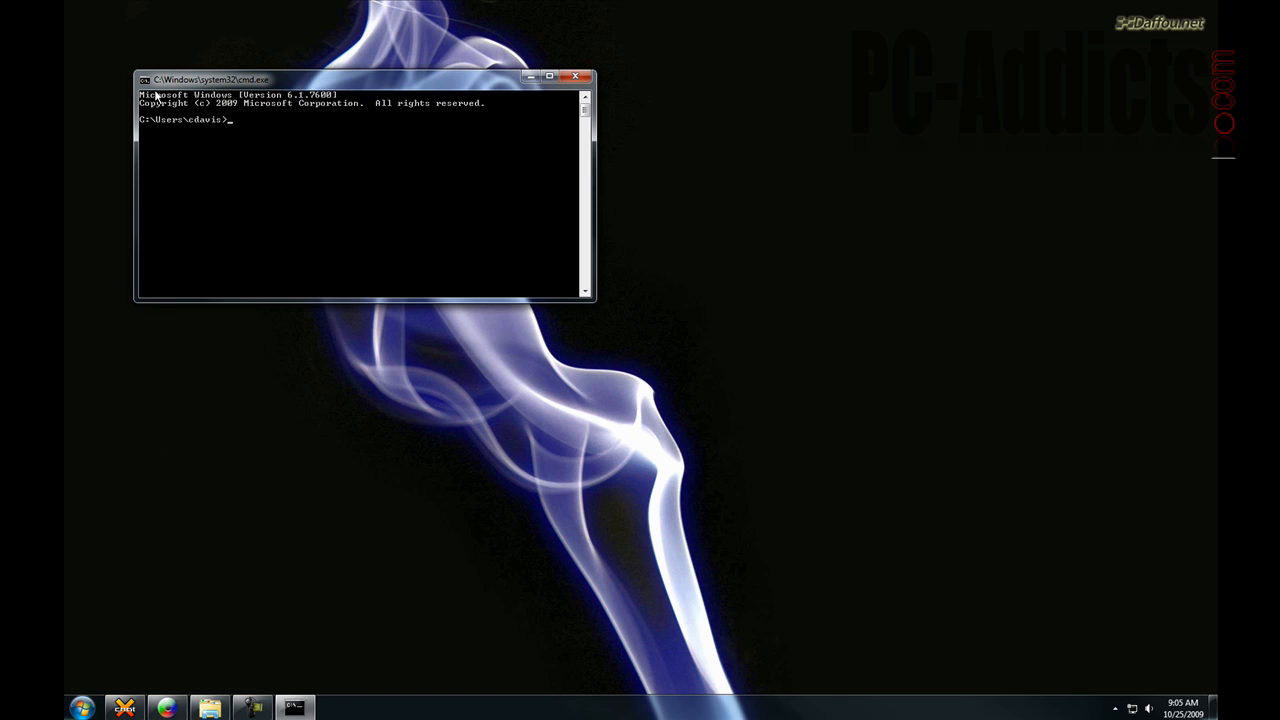
# Step: Launch an administrator Command Prompt via Start search, approving the UAC prompt
pyautogui.click(80, 708)
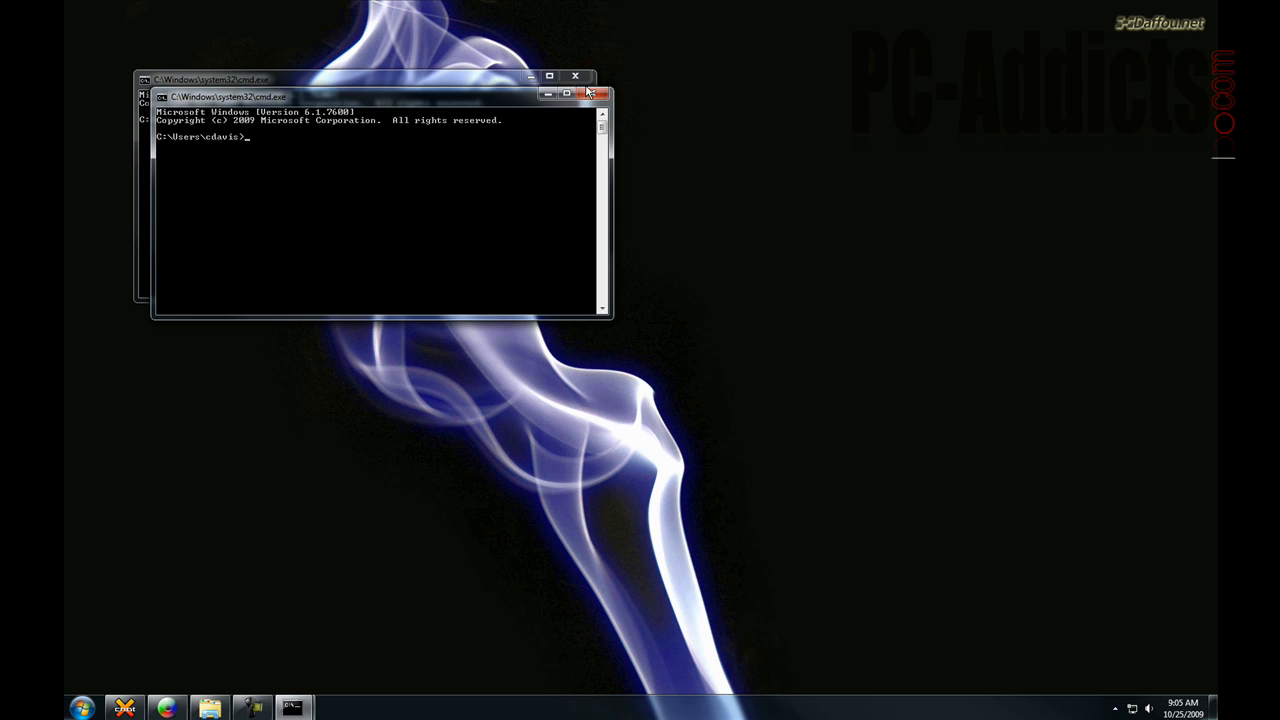
pyautogui.click(80, 708)
pyautogui.write('cmd')
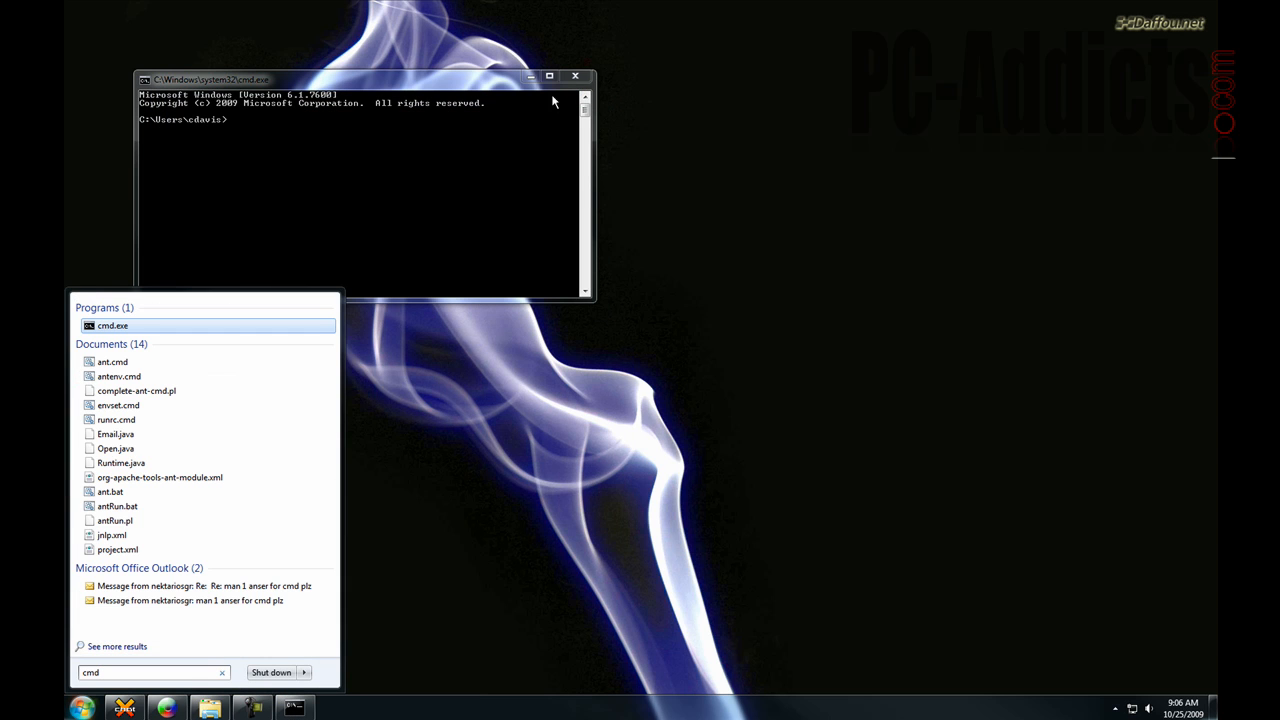
pyautogui.moveTo(112, 326)
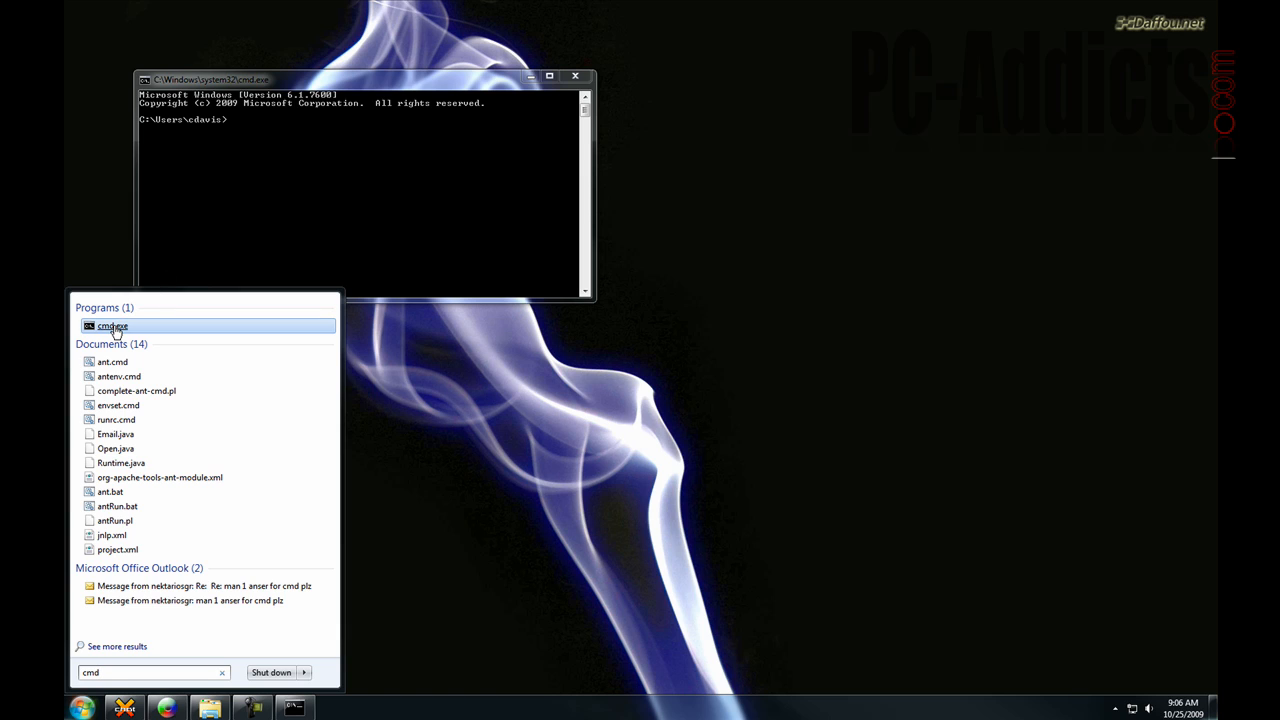
pyautogui.moveTo(112, 326)
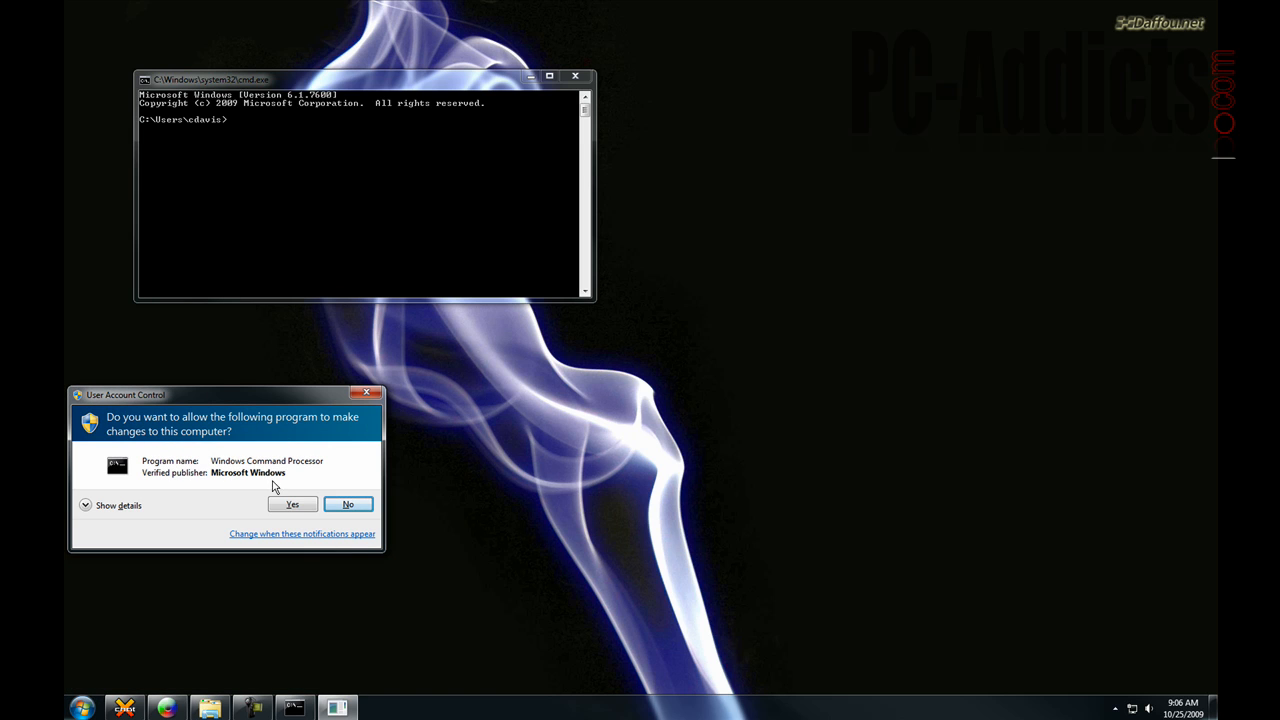
pyautogui.click(292, 504)
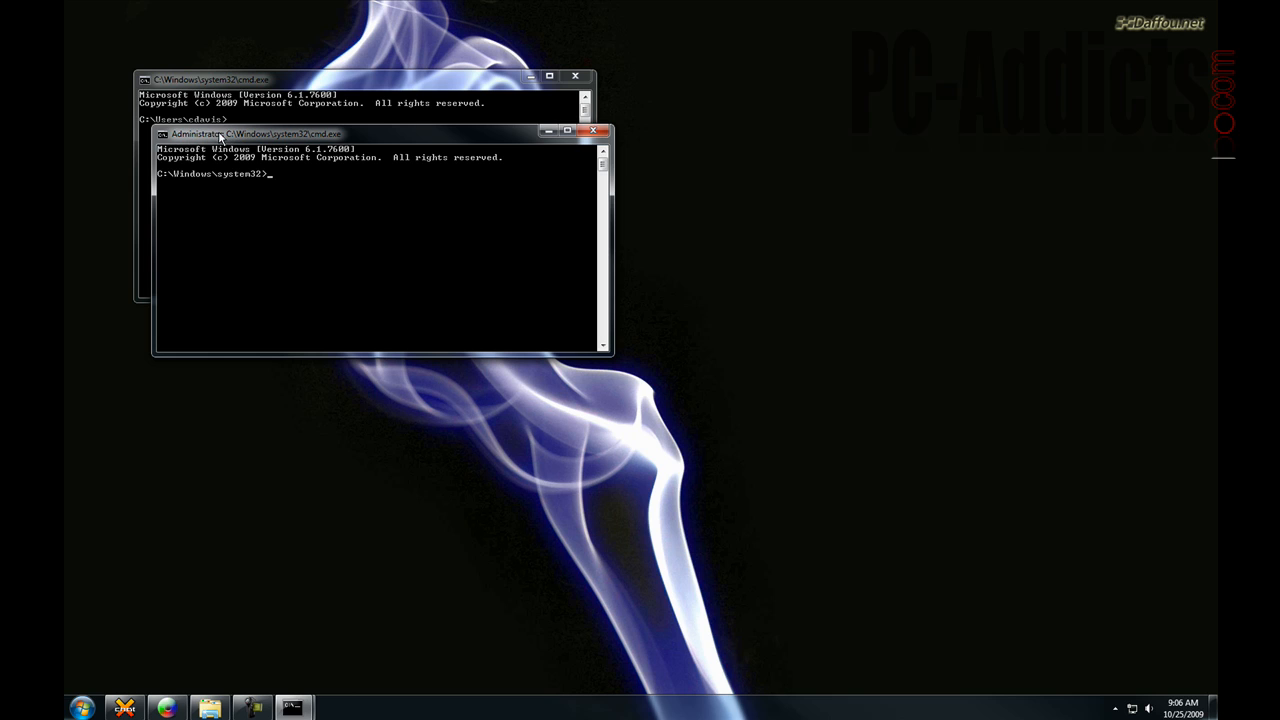
pyautogui.click(592, 132)
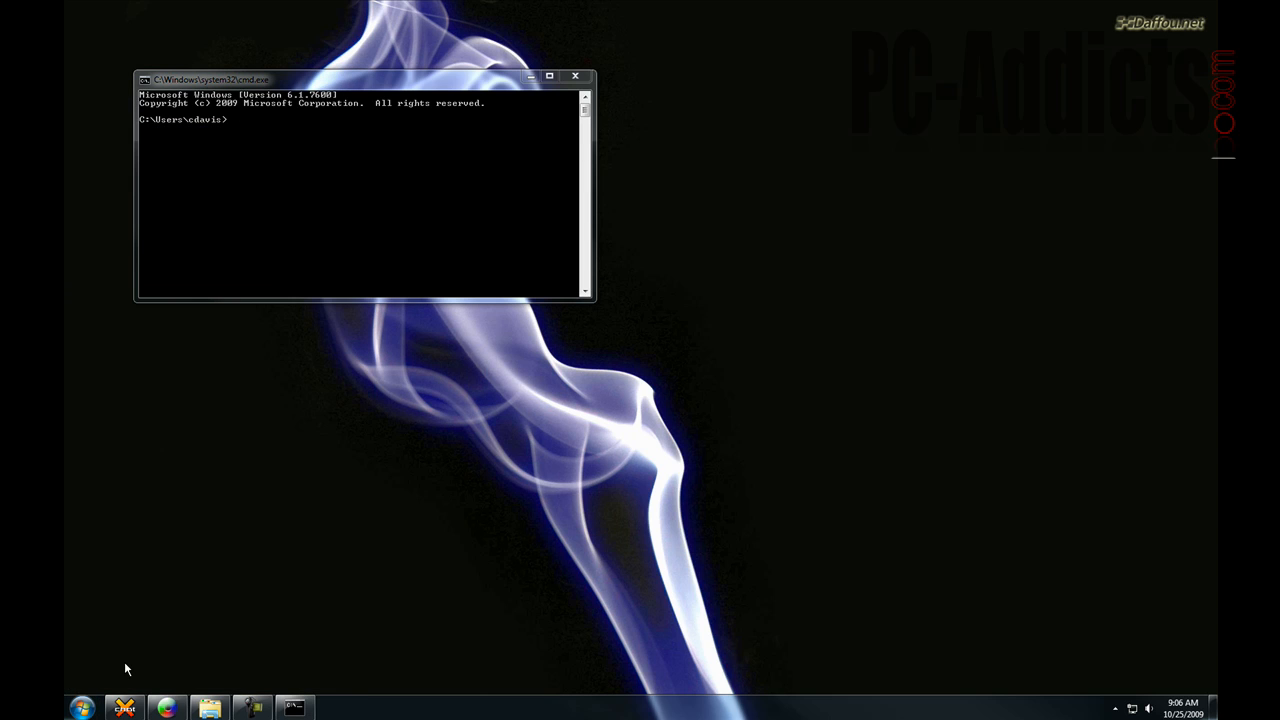
# Step: Search 'cmd' again to open a second administrator Command Prompt, then close it
pyautogui.click(80, 708)
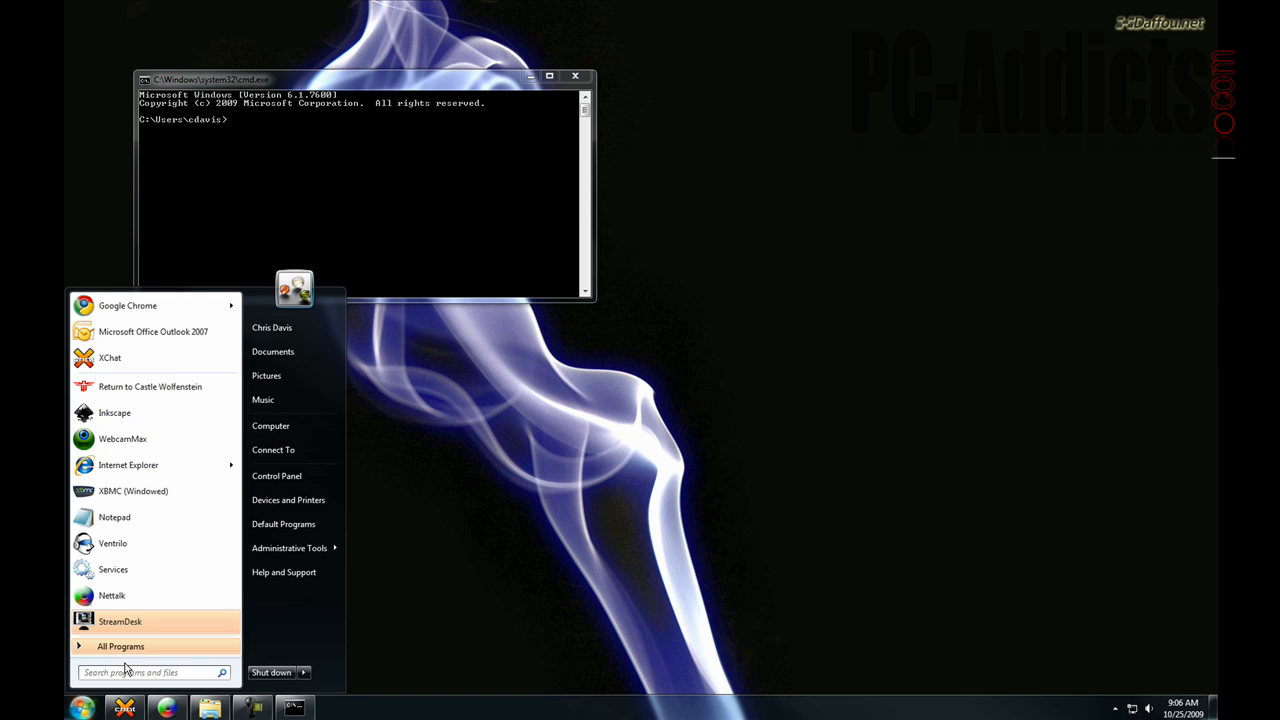
pyautogui.write('cmd')
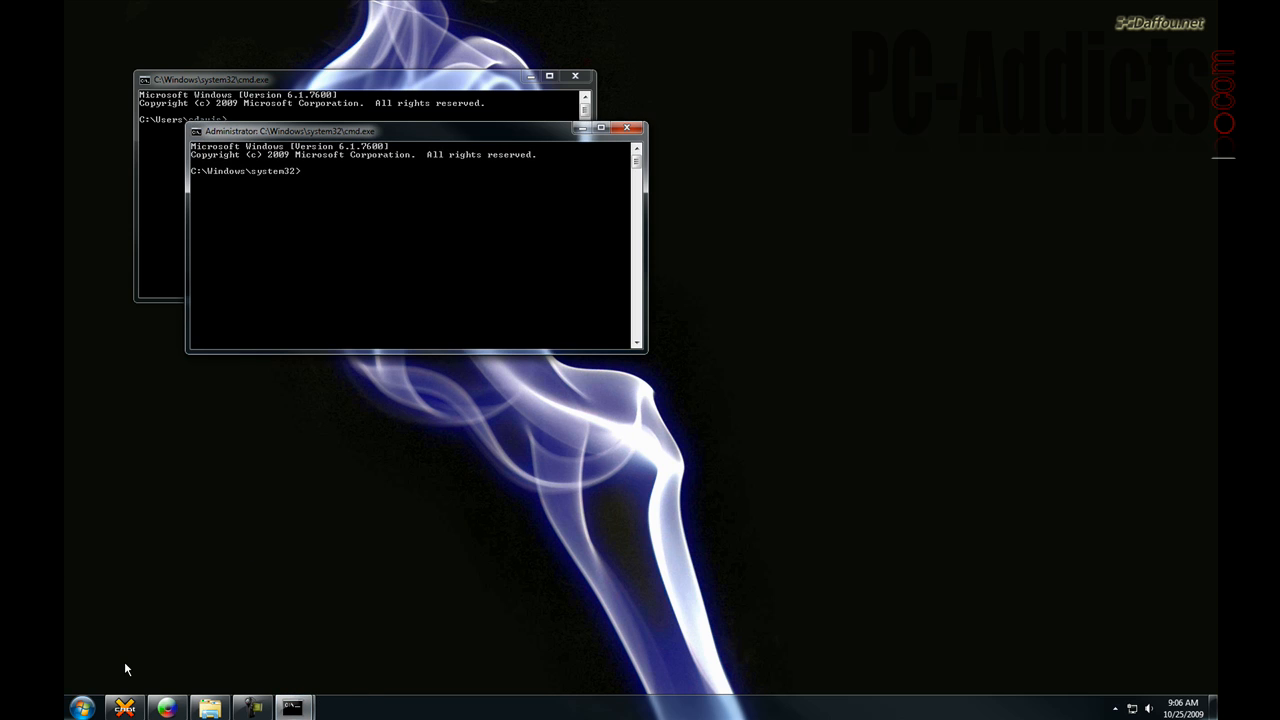
pyautogui.click(628, 128)
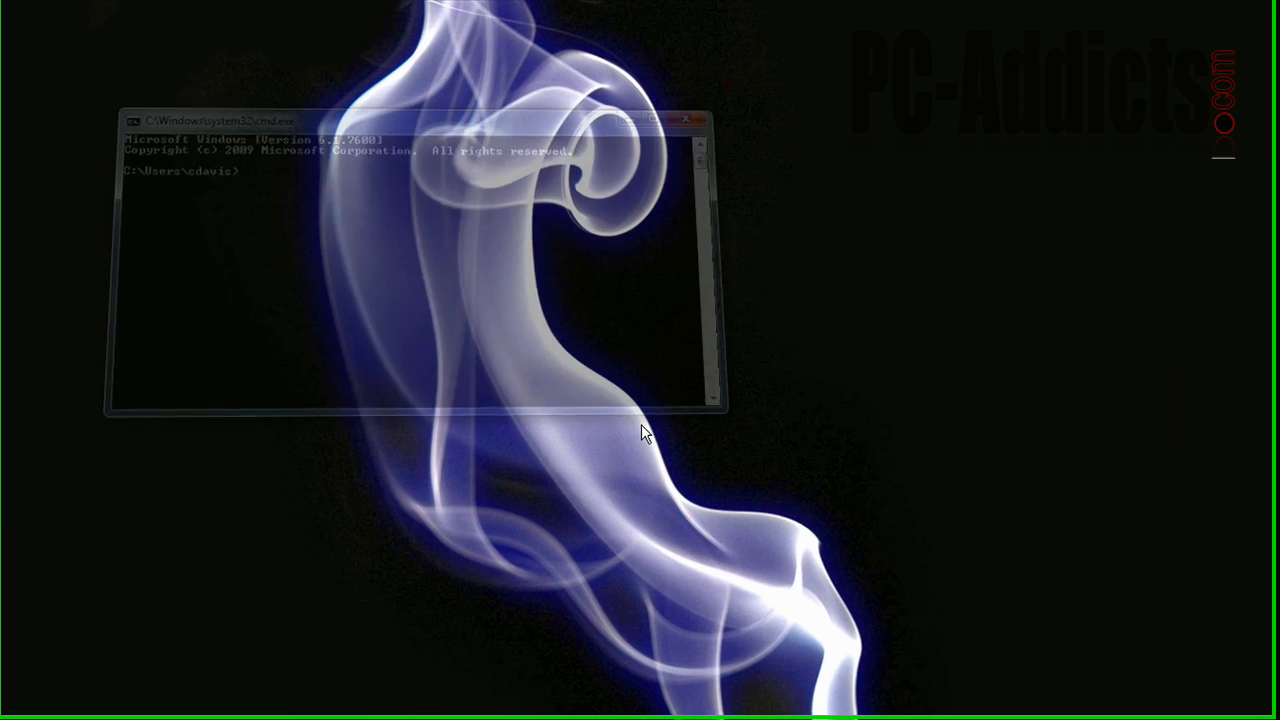
# Step: Close the remaining Command Prompt window, leaving the empty desktop
pyautogui.click(692, 122)
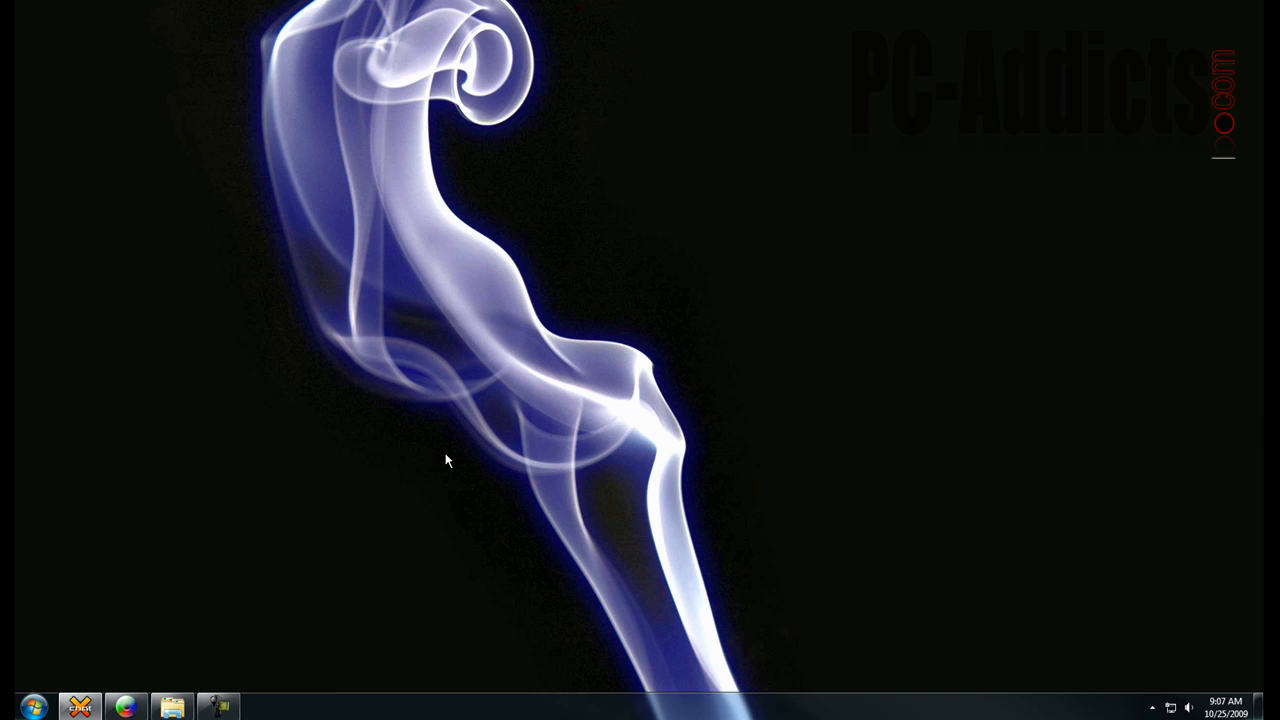
# Step: Browse from Computer through Software > Microsoft > Operating Systems into the Windows 7 RC1 folder
pyautogui.click(32, 708)
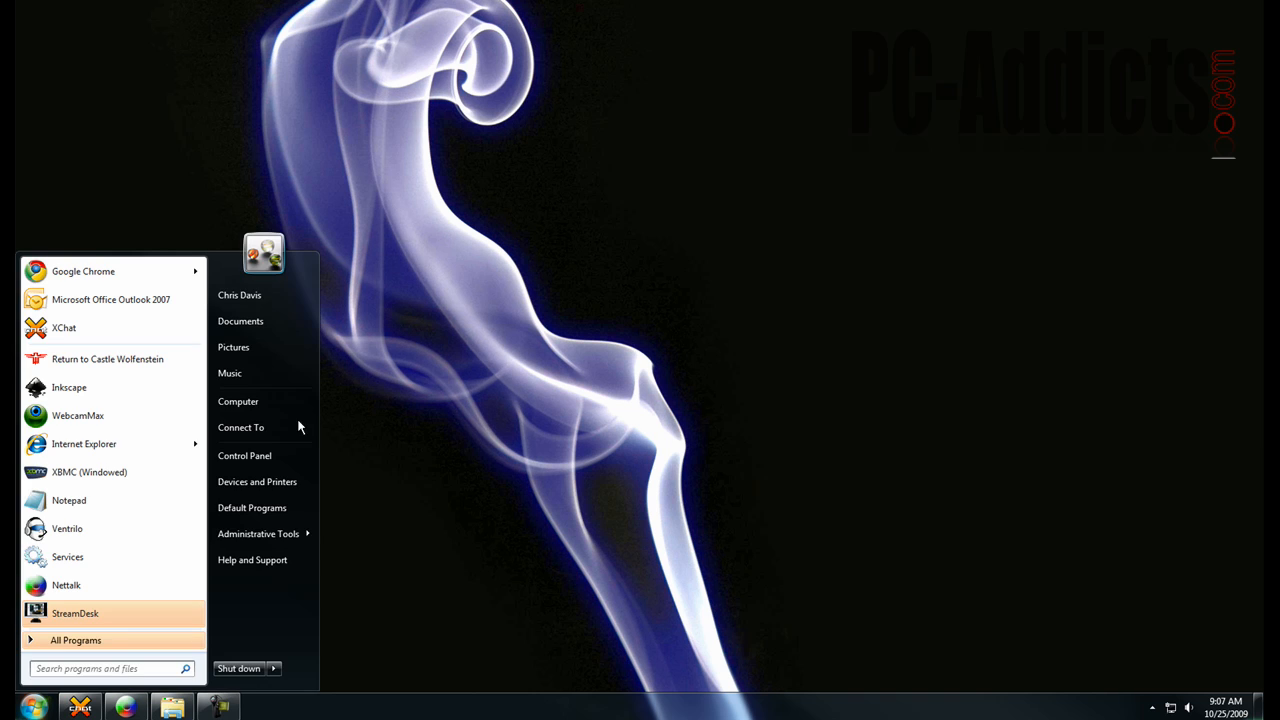
pyautogui.click(238, 400)
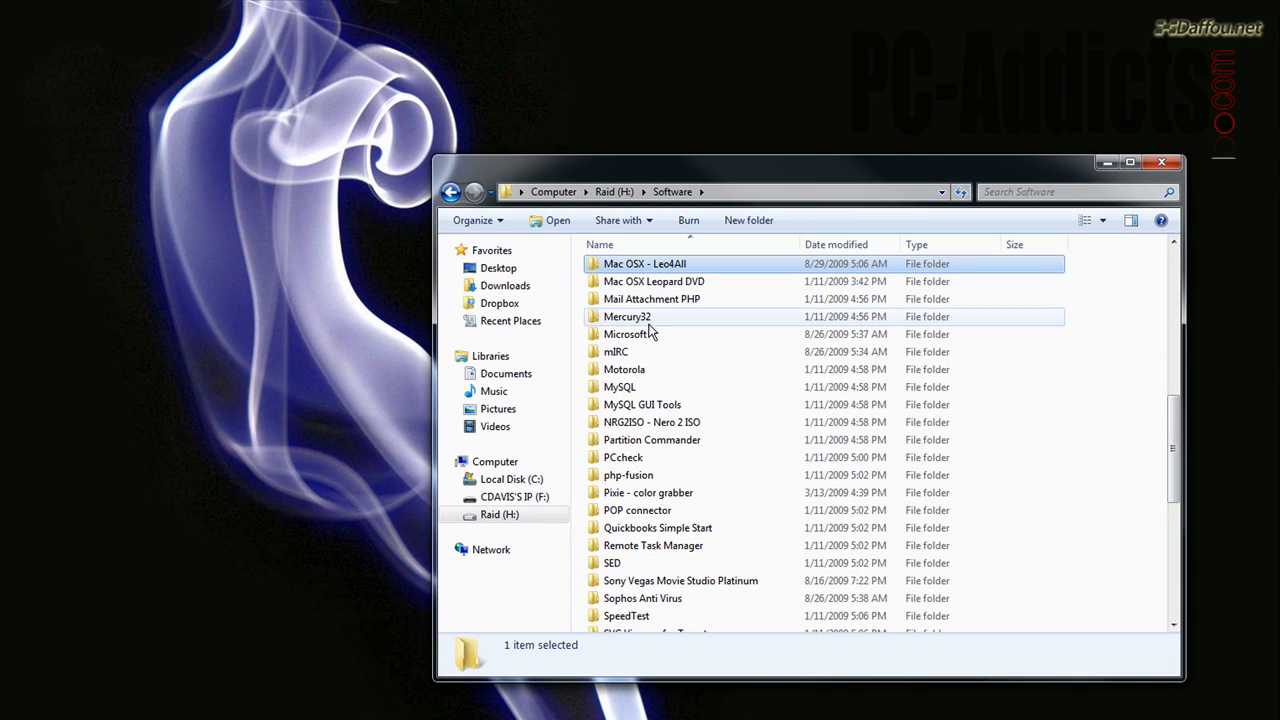
pyautogui.doubleClick(628, 334)
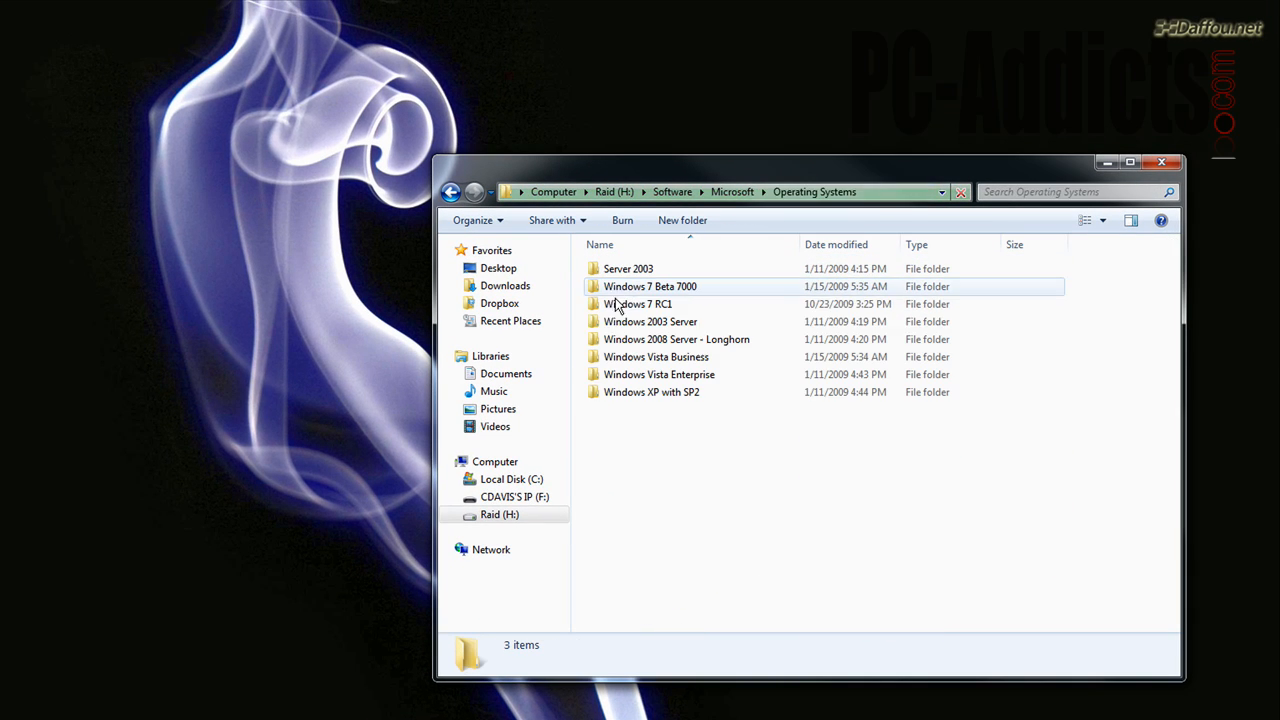
pyautogui.doubleClick(638, 304)
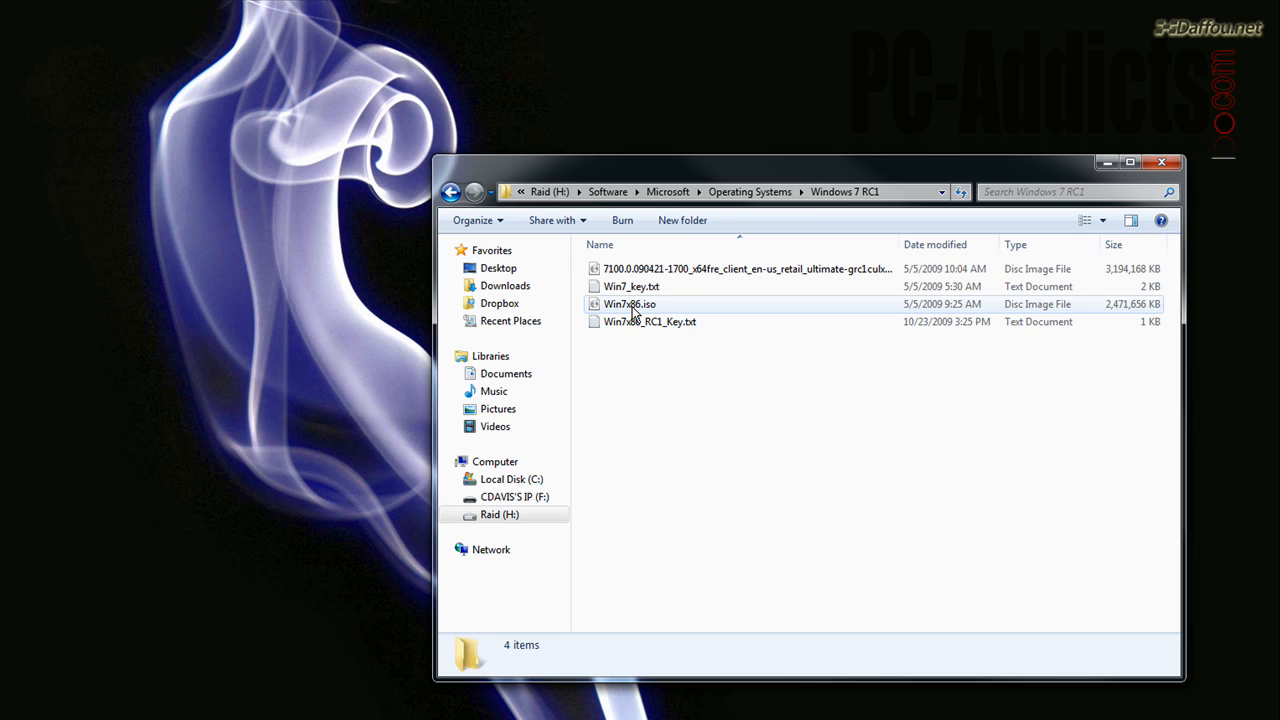
# Step: Launch Windows Disc Image Burner for Win7x86.iso, cancel it and close the Explorer window
pyautogui.doubleClick(630, 304)
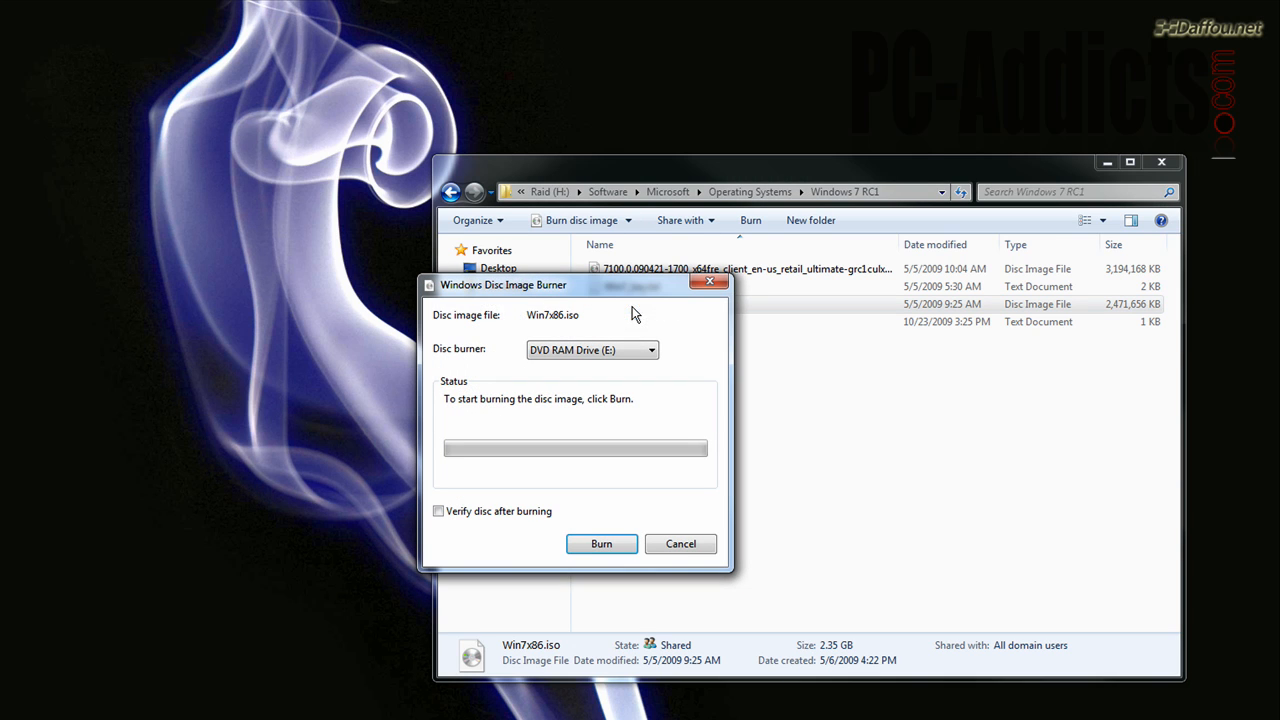
pyautogui.moveTo(598, 516)
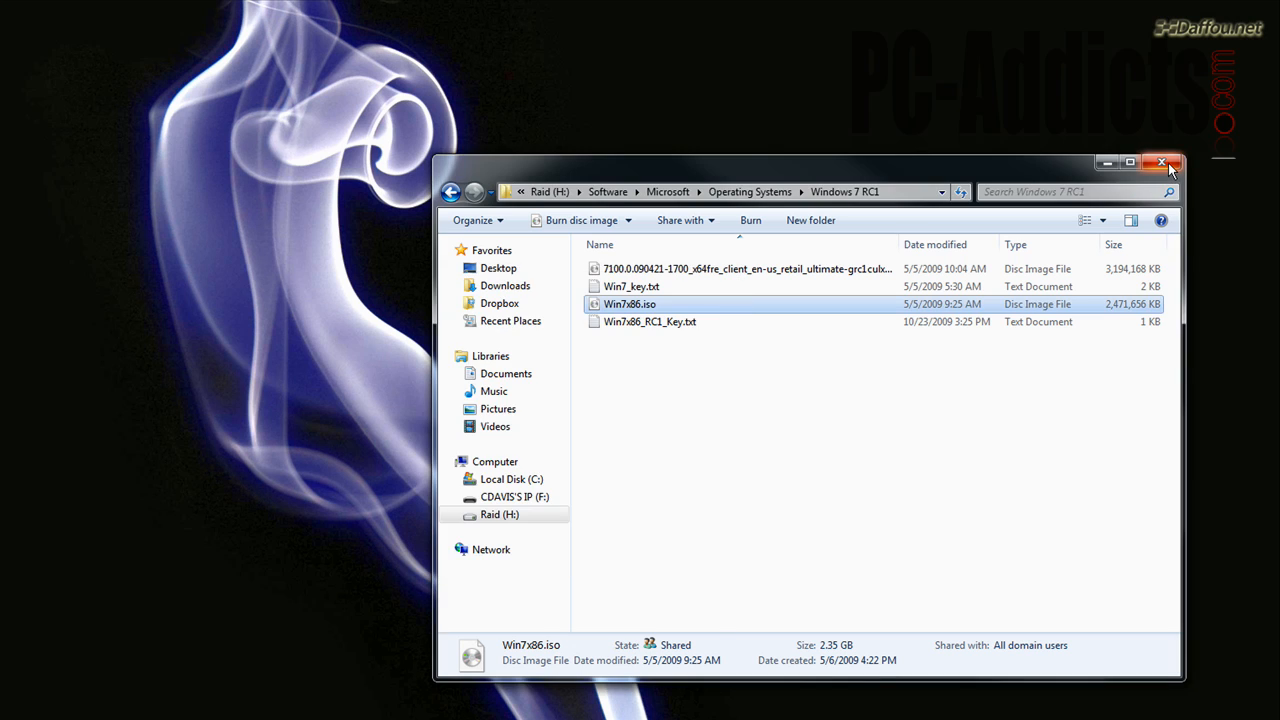
pyautogui.click(1162, 162)
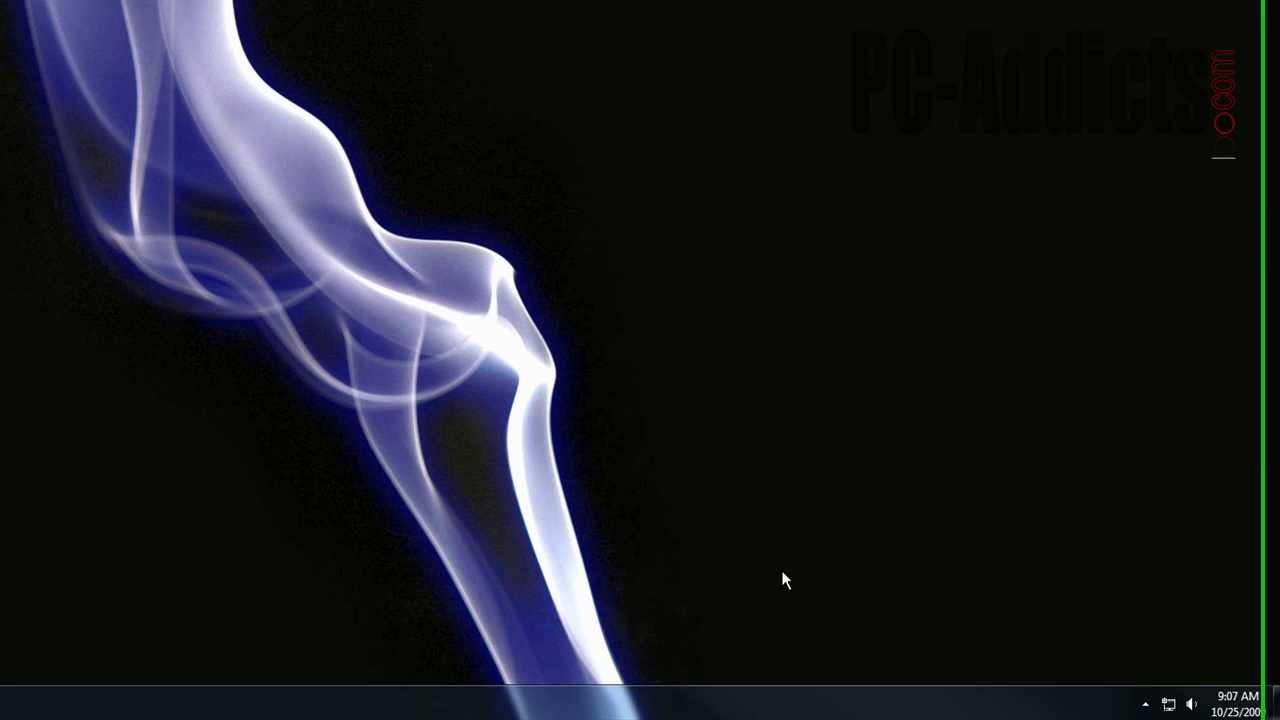
# Step: Search 'resto' from Start to open the System control panel page
pyautogui.write('resto')
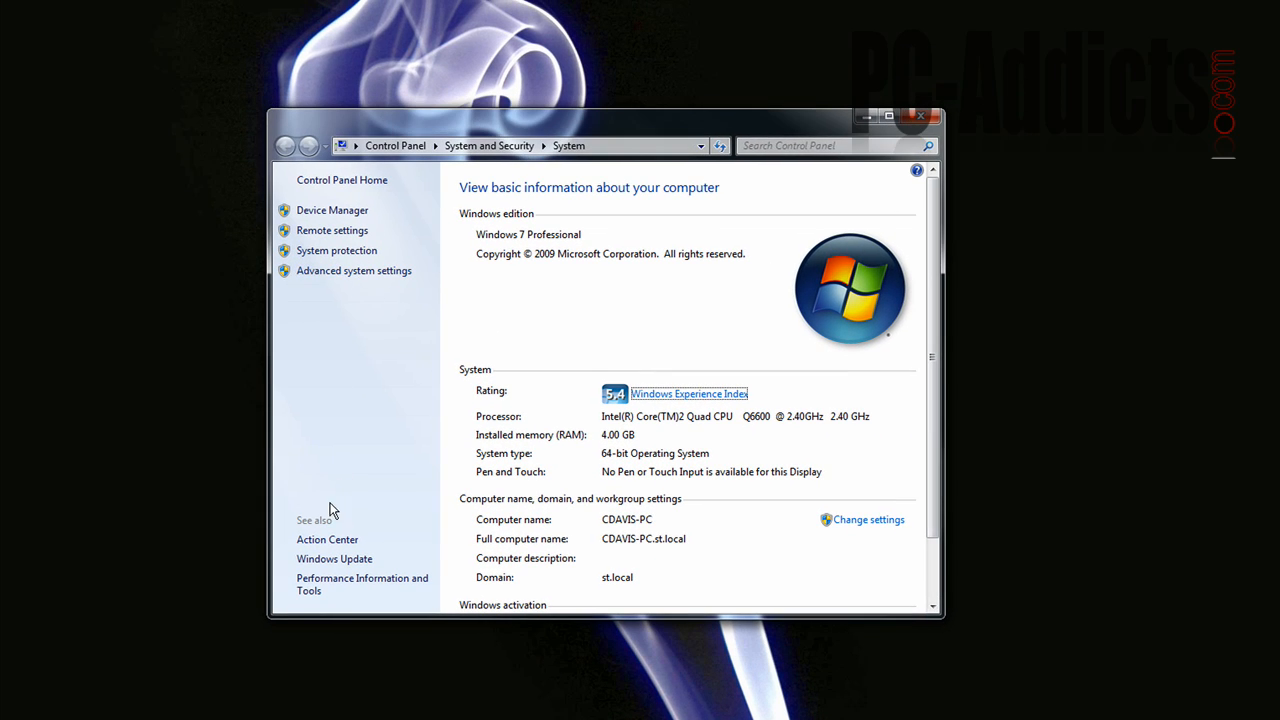
# Step: From System protection, start System Restore and advance to the restore point list
pyautogui.click(336, 250)
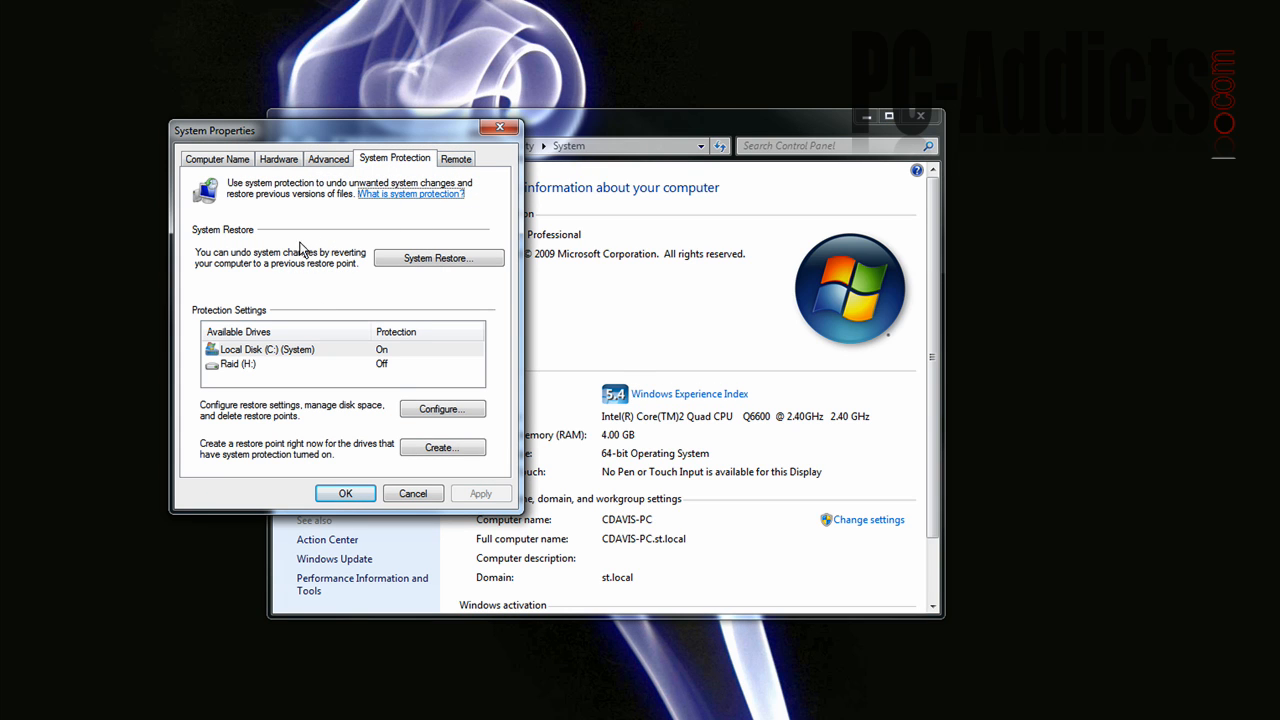
pyautogui.moveTo(452, 298)
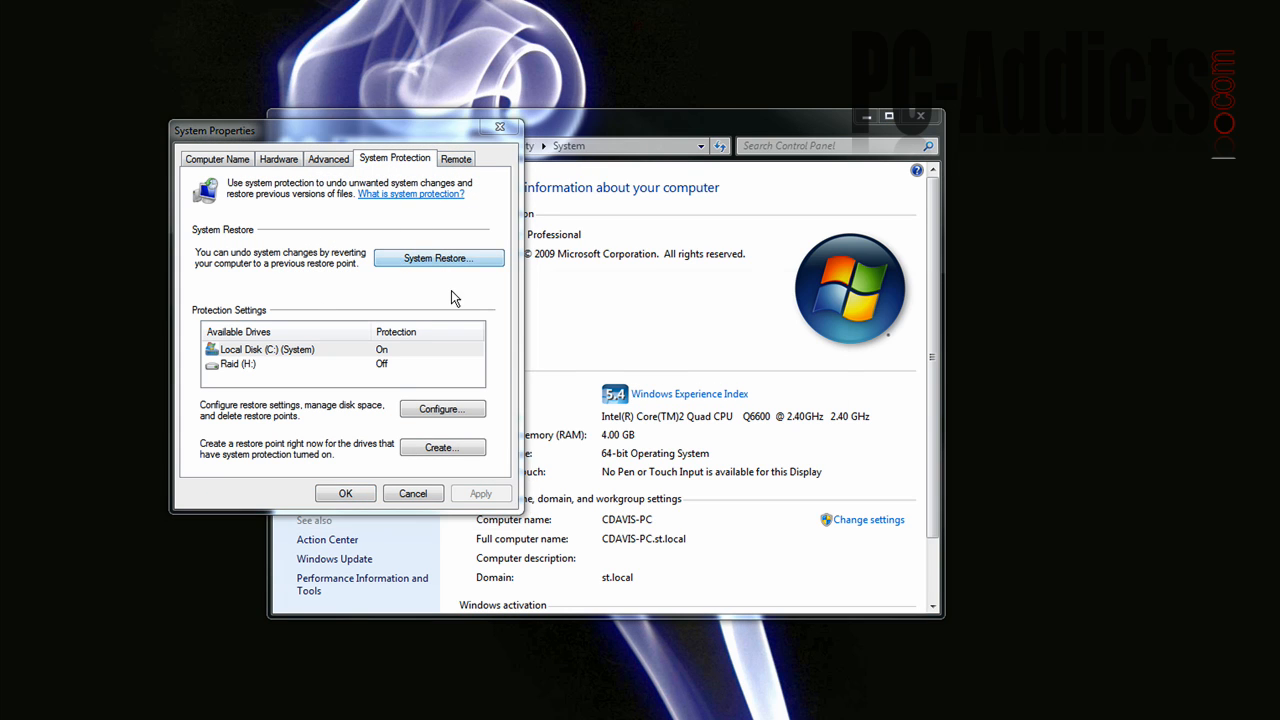
pyautogui.click(438, 258)
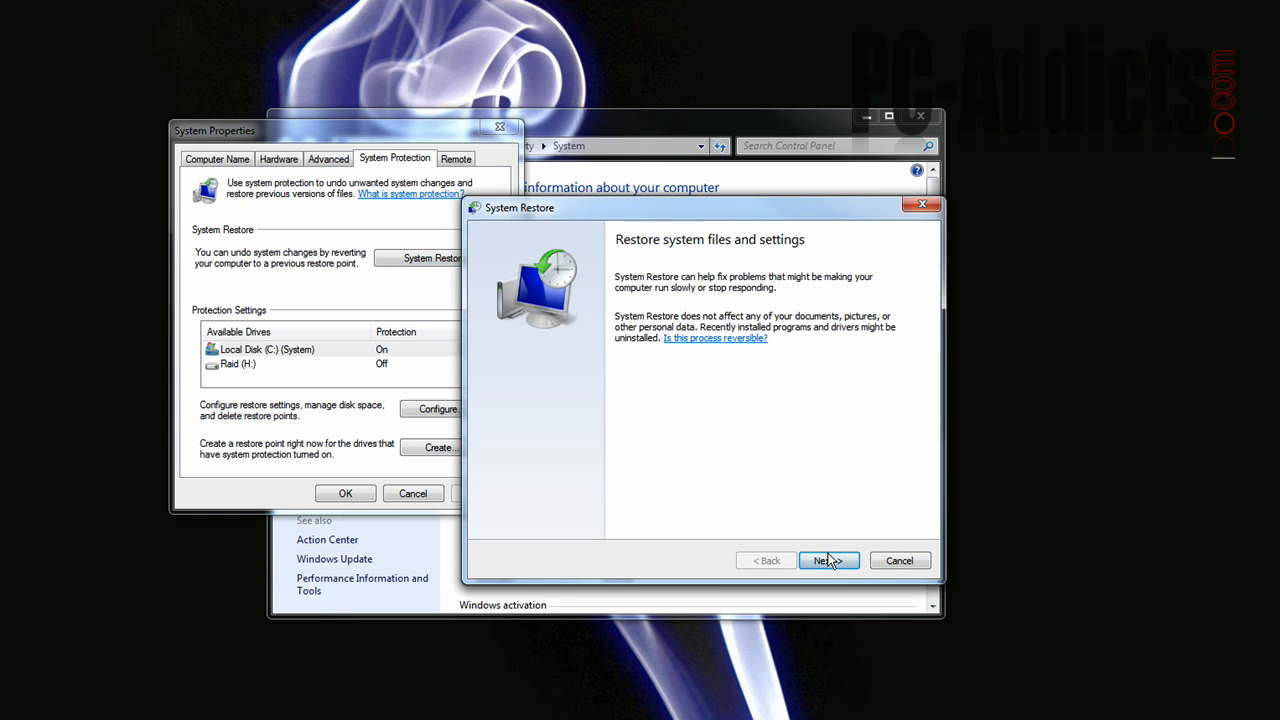
pyautogui.click(828, 560)
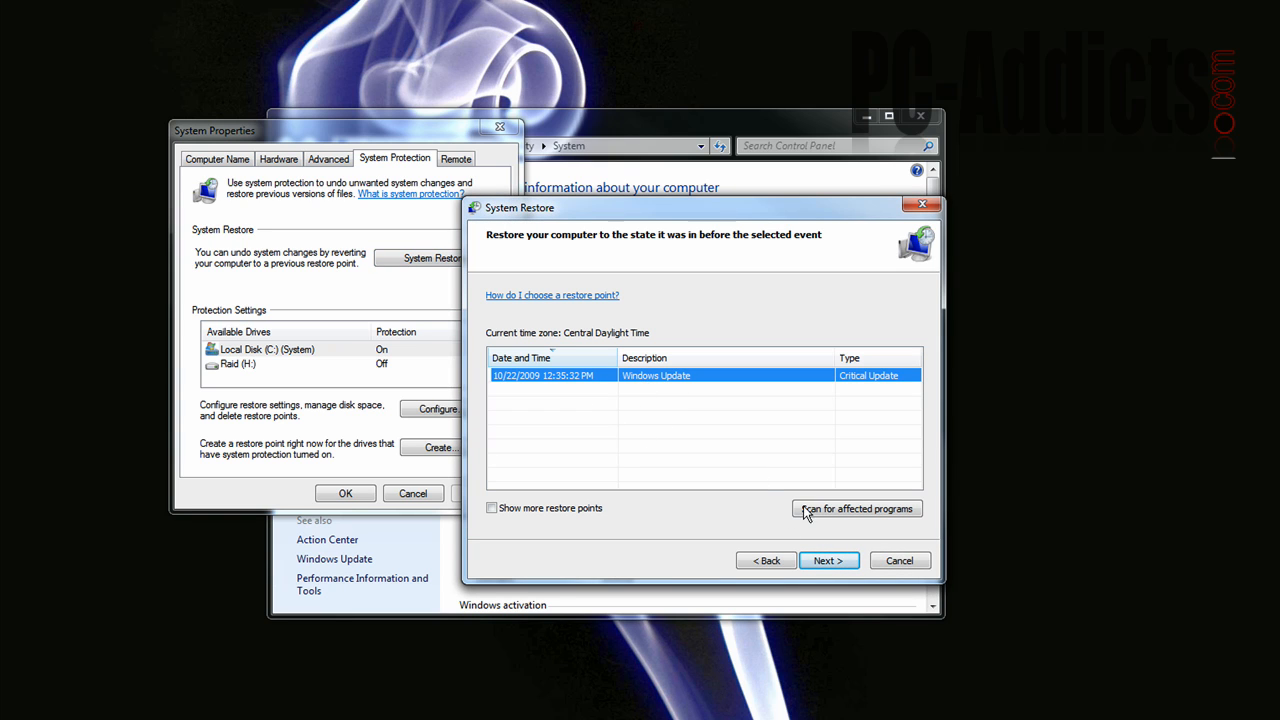
pyautogui.moveTo(880, 532)
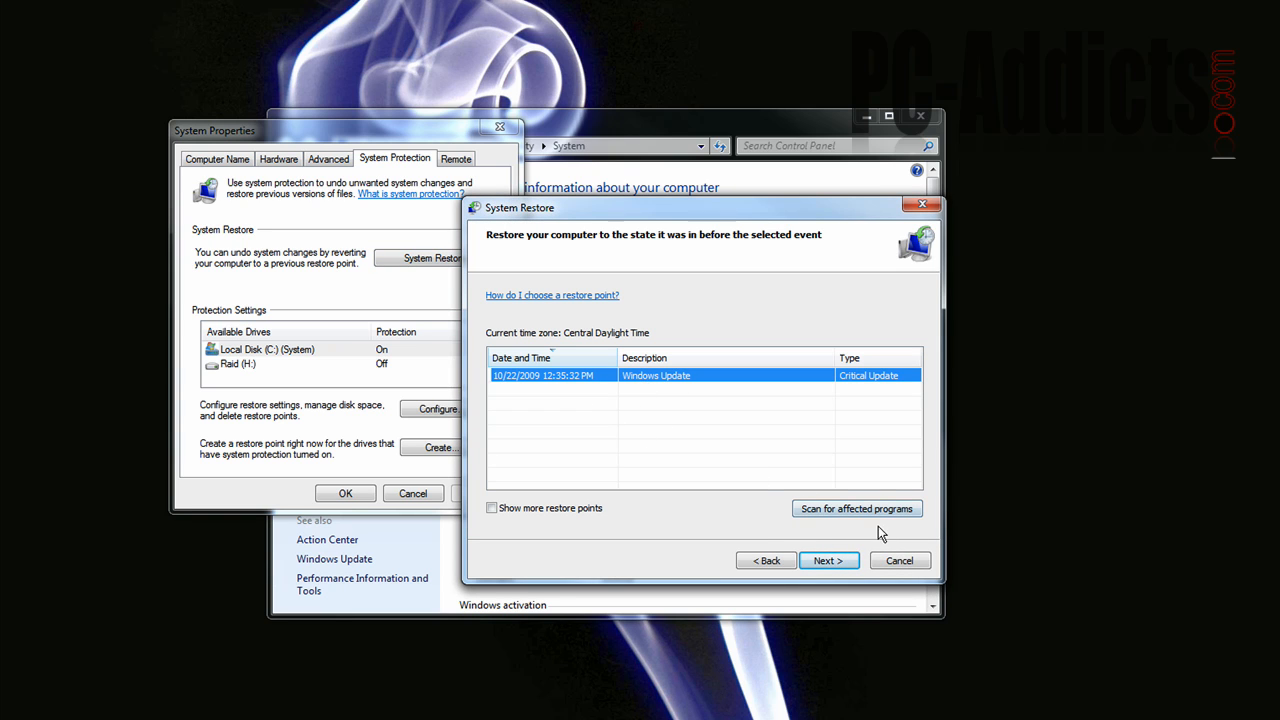
pyautogui.moveTo(844, 544)
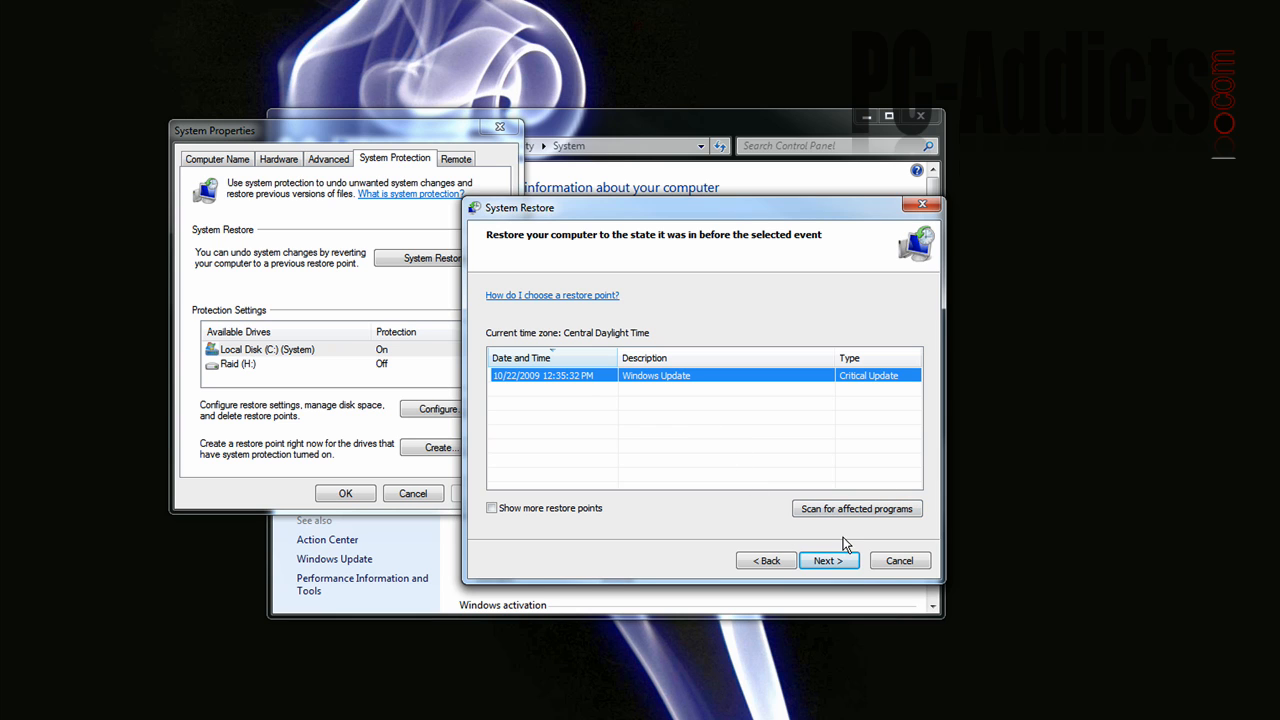